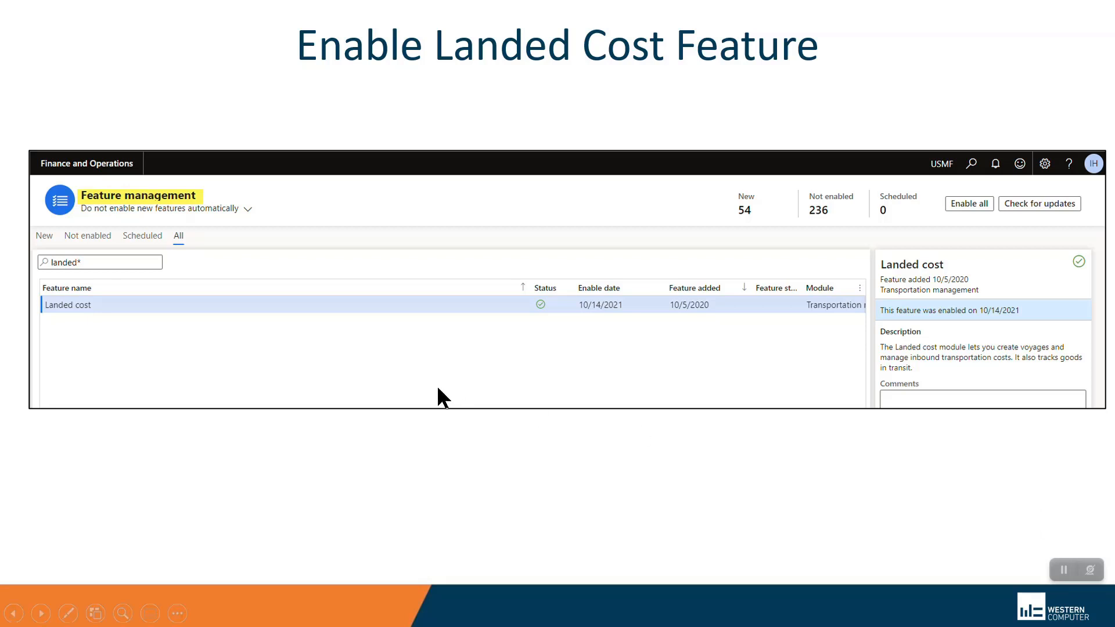
pyautogui.moveTo(89, 277)
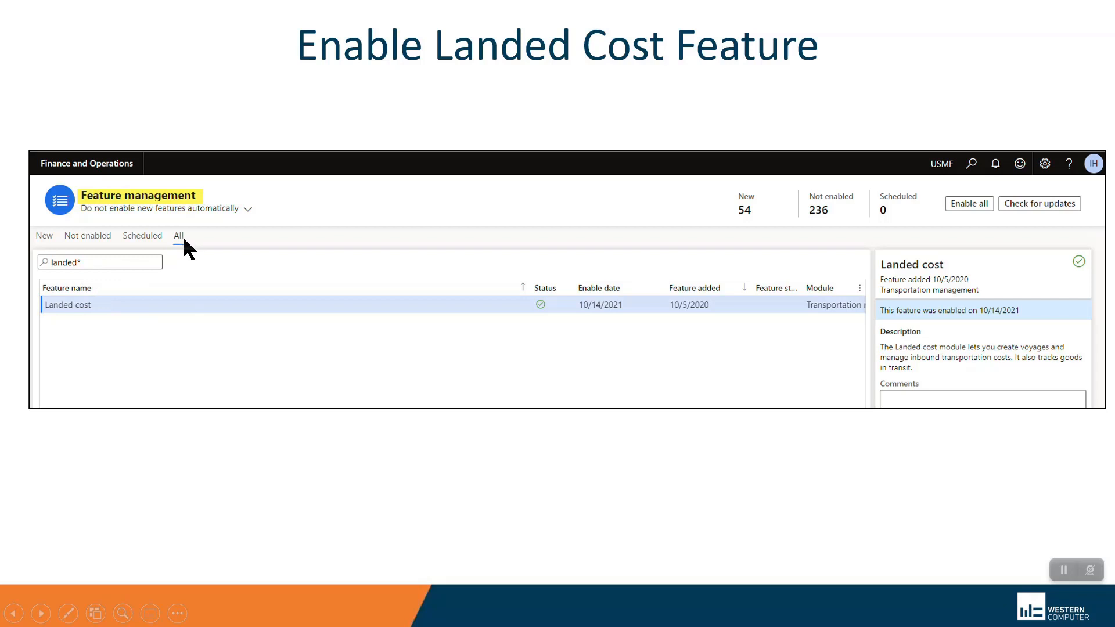
pyautogui.moveTo(699, 316)
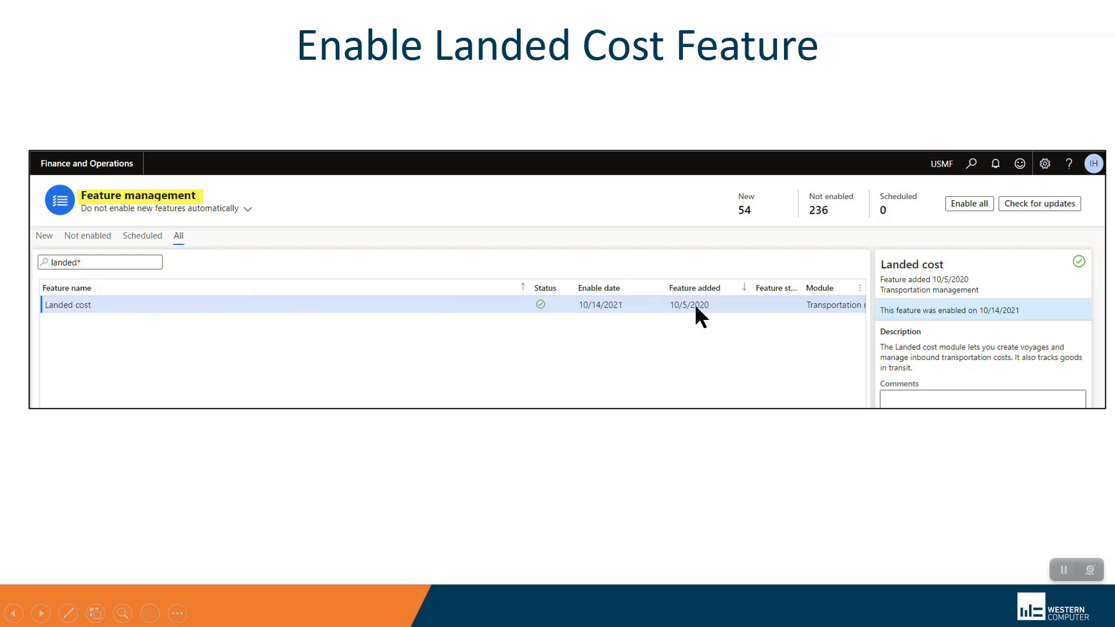
pyautogui.moveTo(648, 573)
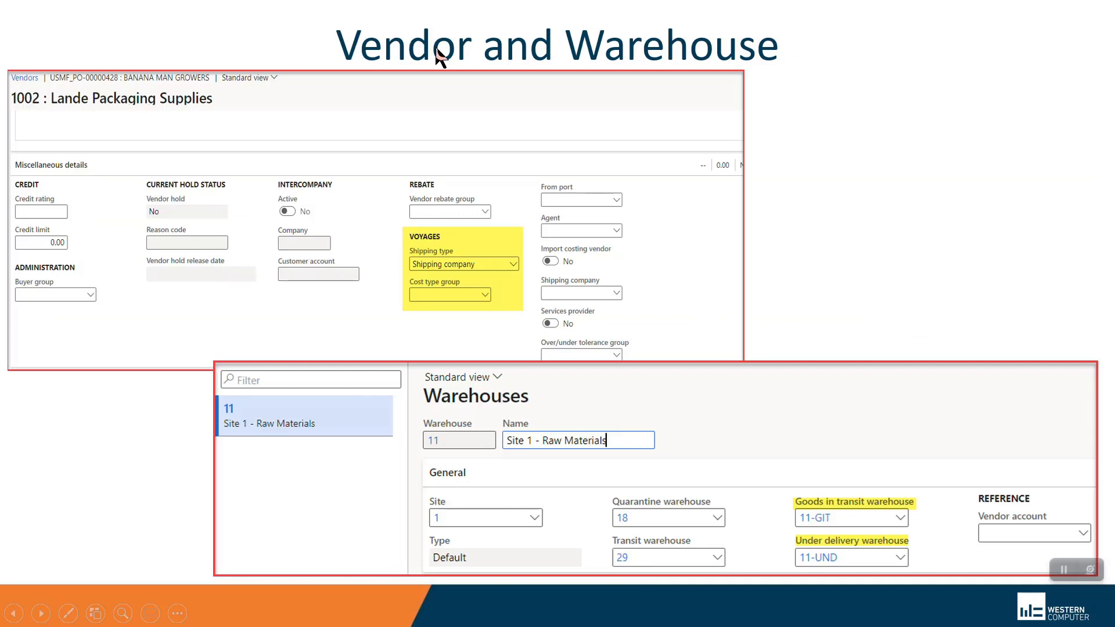
pyautogui.moveTo(64, 107)
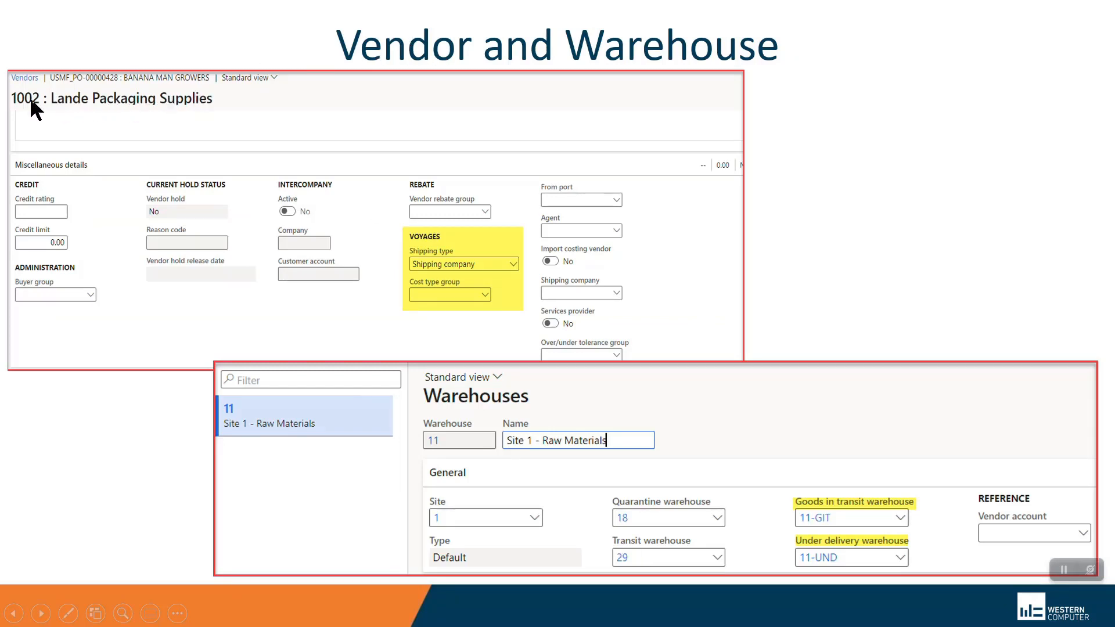
pyautogui.moveTo(74, 177)
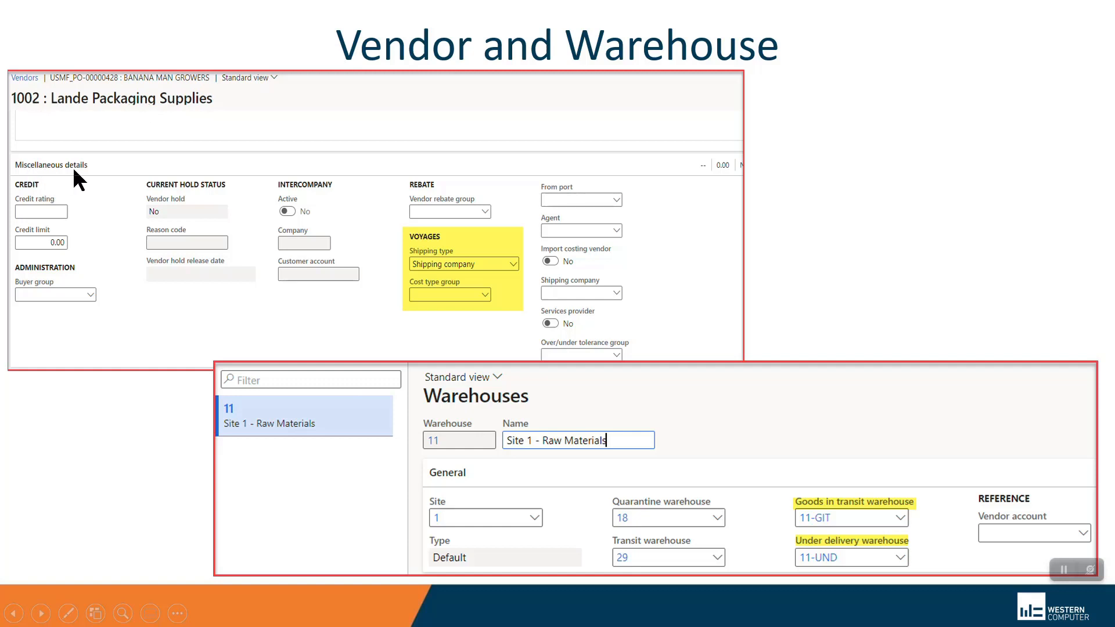
pyautogui.moveTo(404, 268)
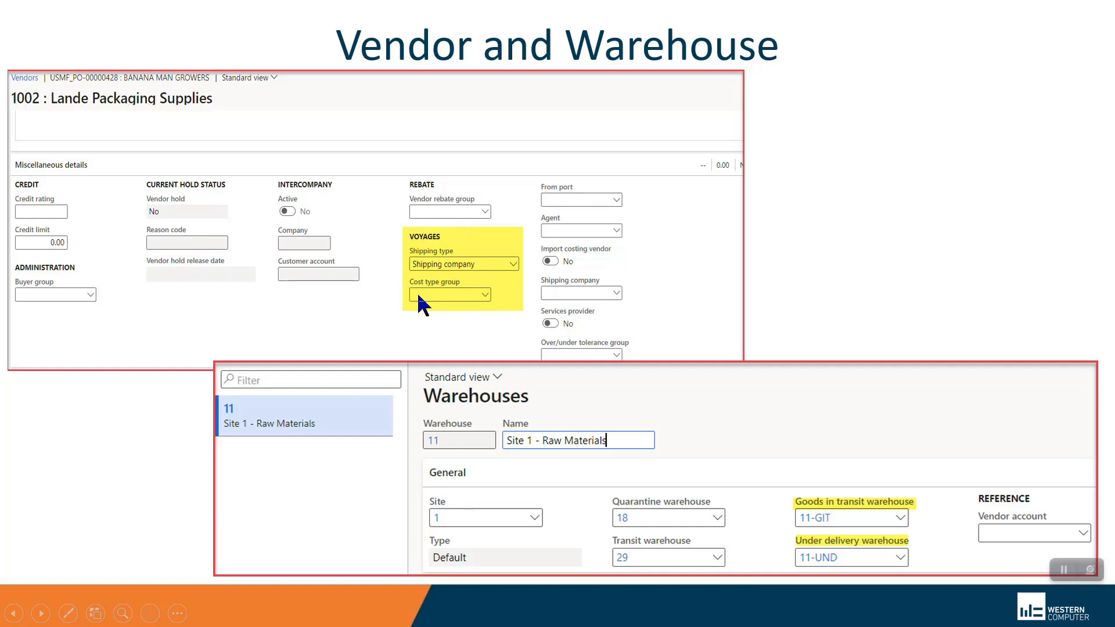
pyautogui.moveTo(523, 274)
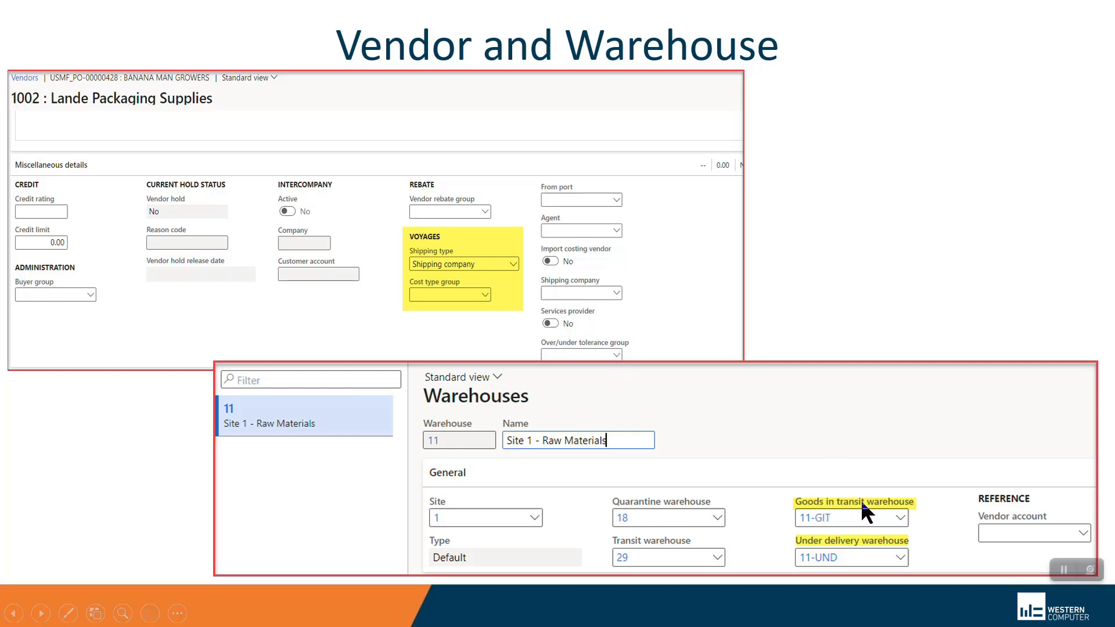
pyautogui.moveTo(848, 546)
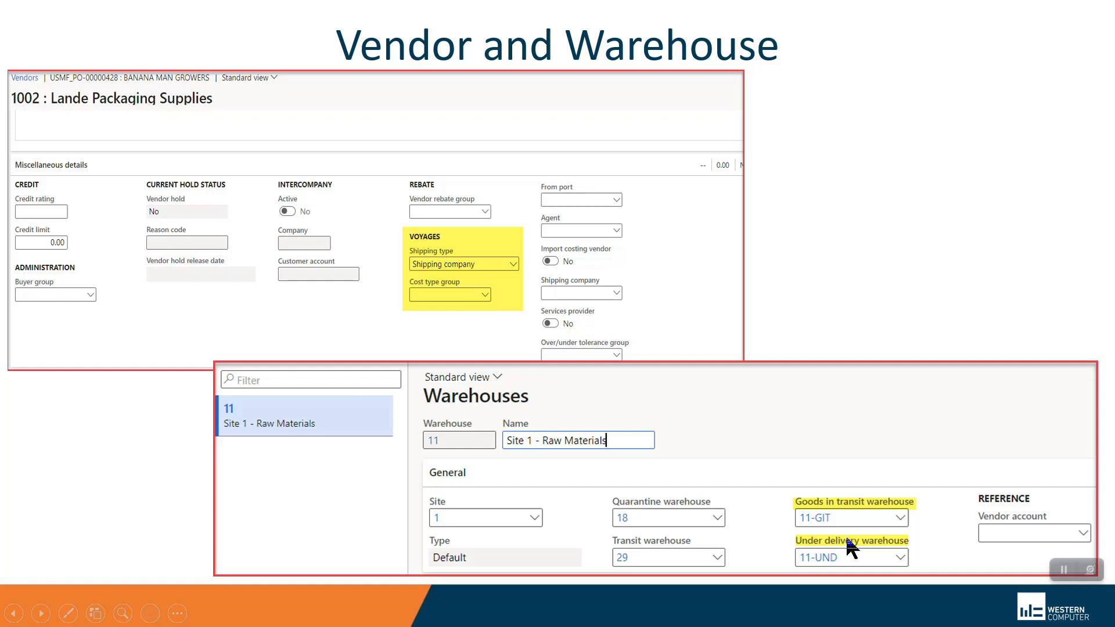
pyautogui.moveTo(816, 582)
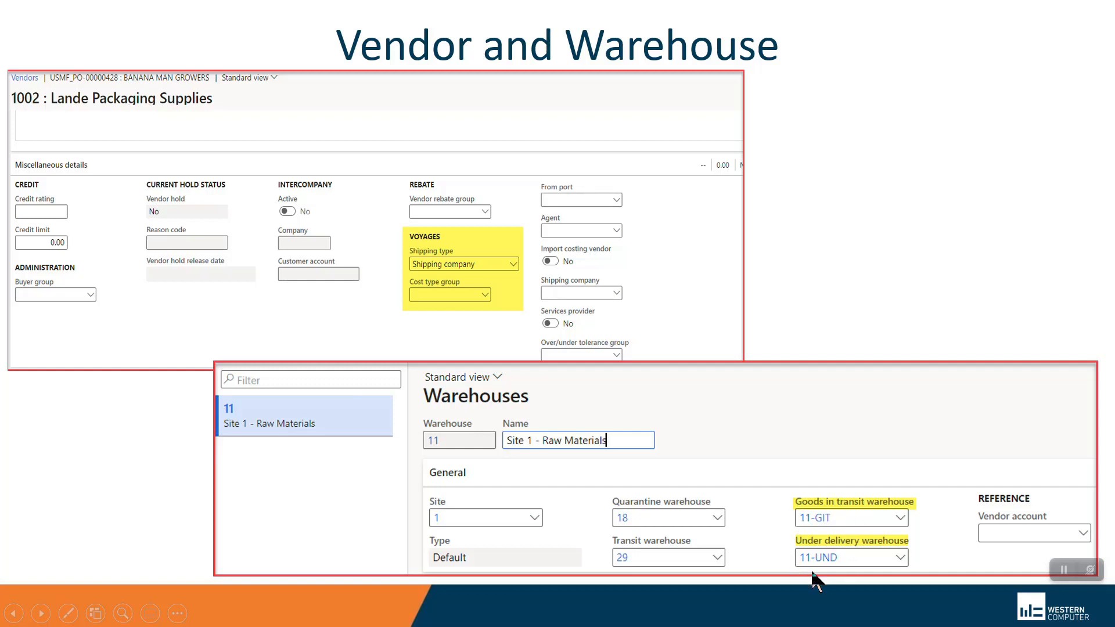
pyautogui.moveTo(676, 512)
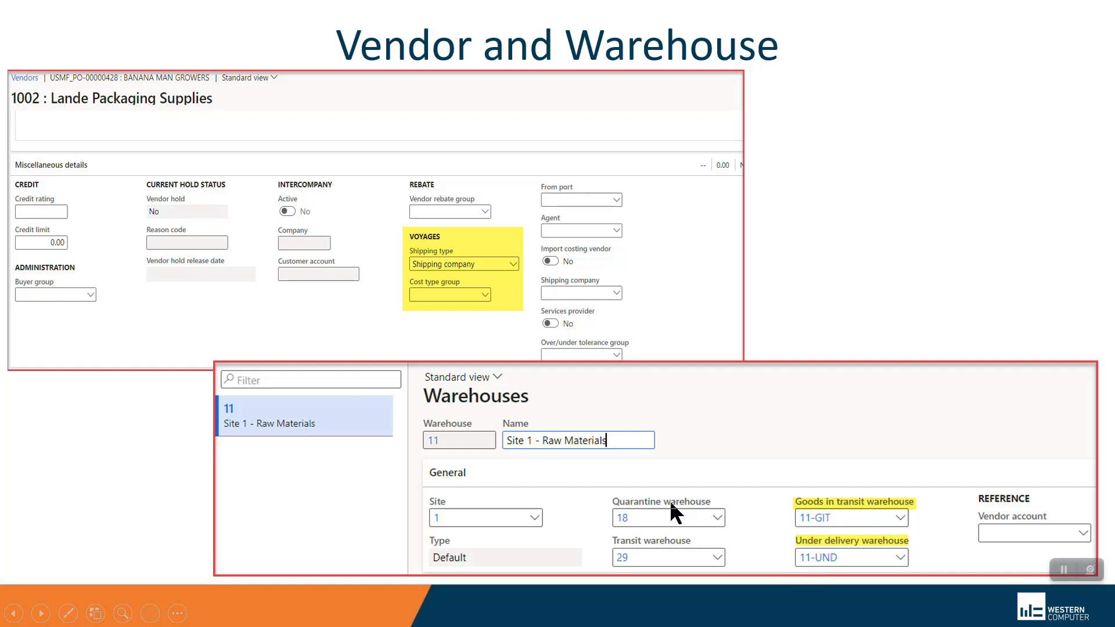
pyautogui.moveTo(652, 548)
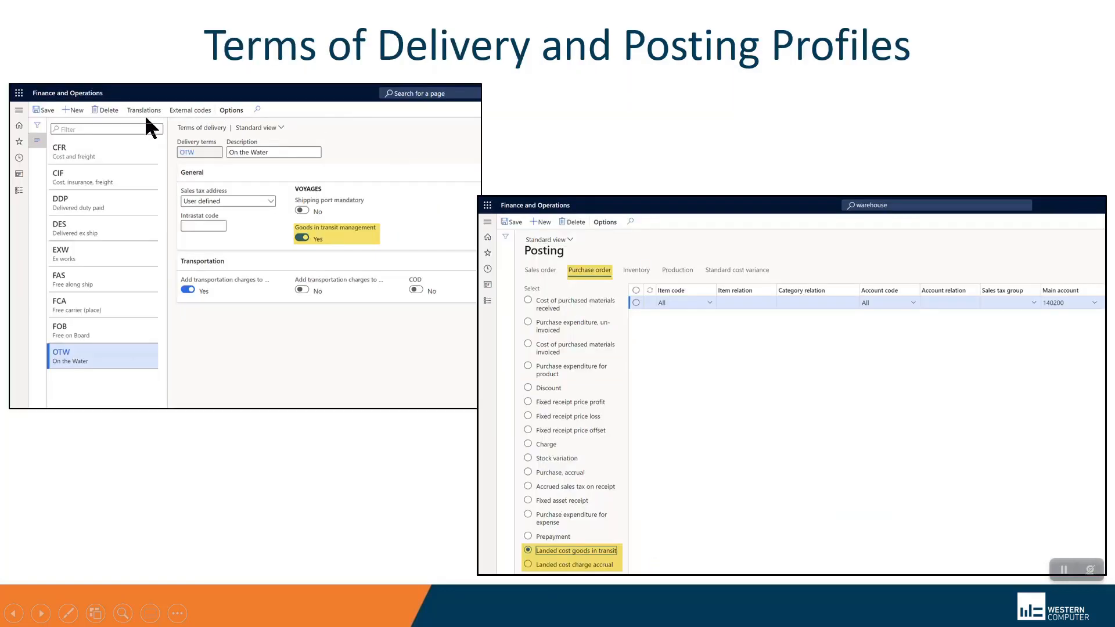
pyautogui.moveTo(281, 242)
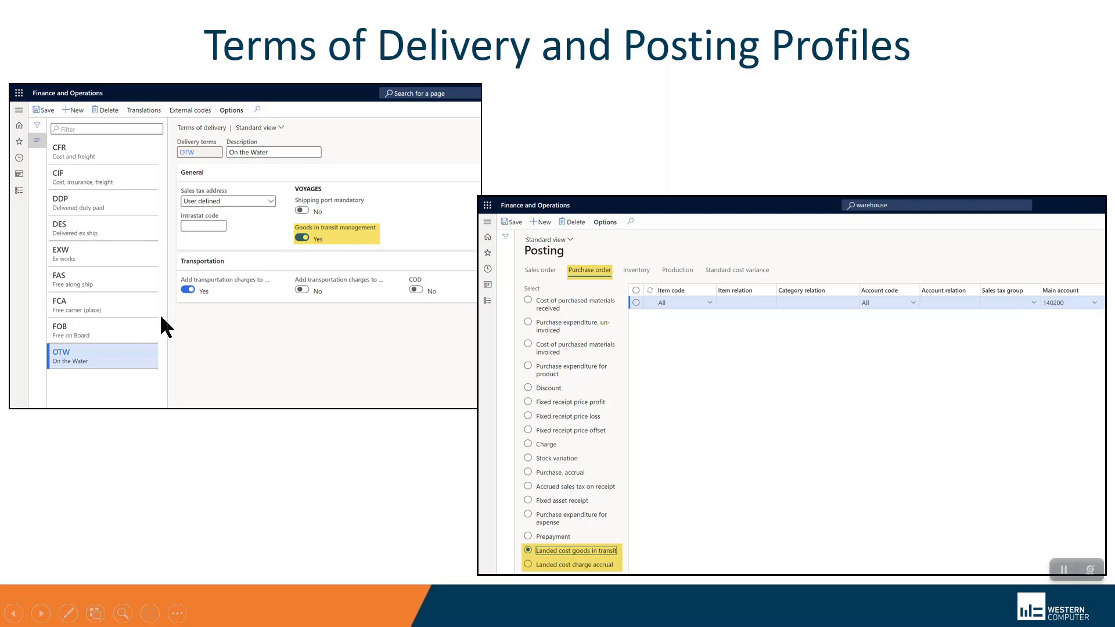
pyautogui.moveTo(340, 238)
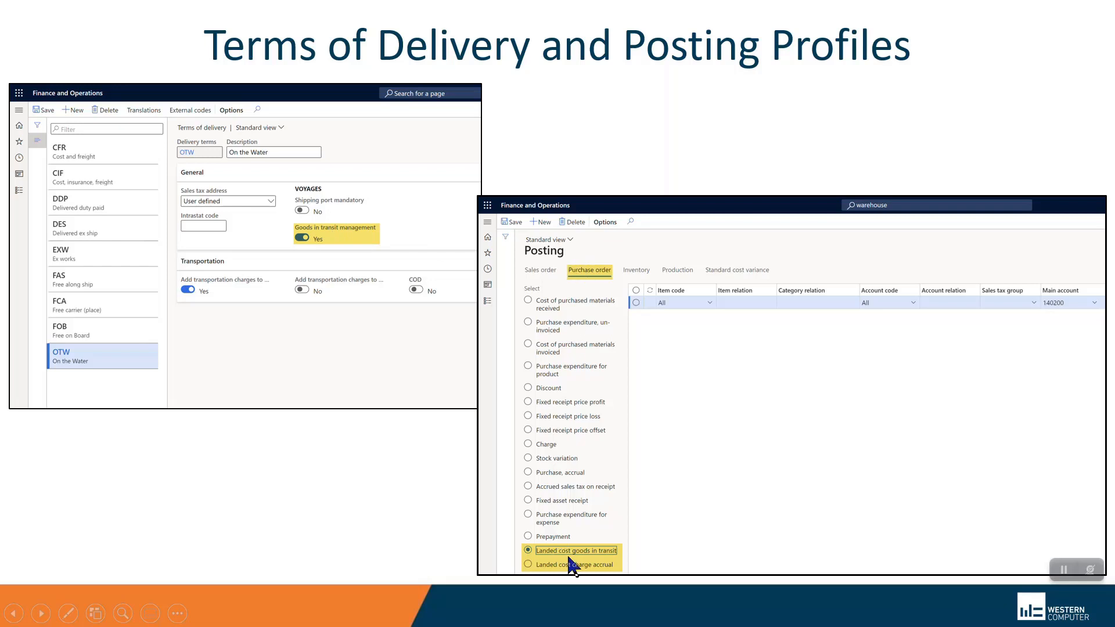
pyautogui.moveTo(565, 432)
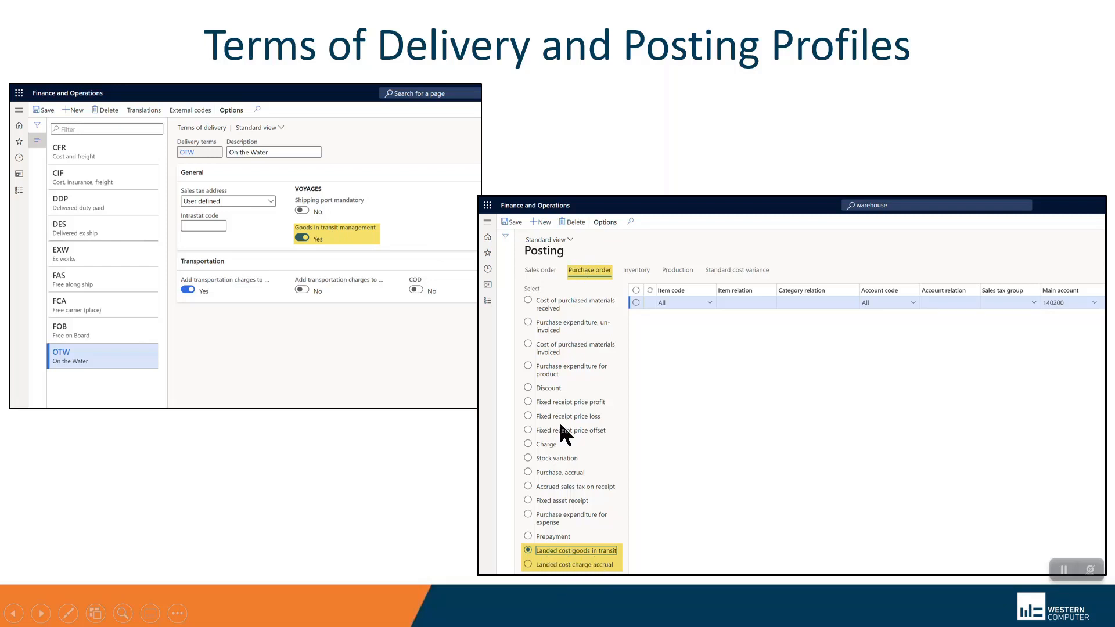
pyautogui.moveTo(600, 538)
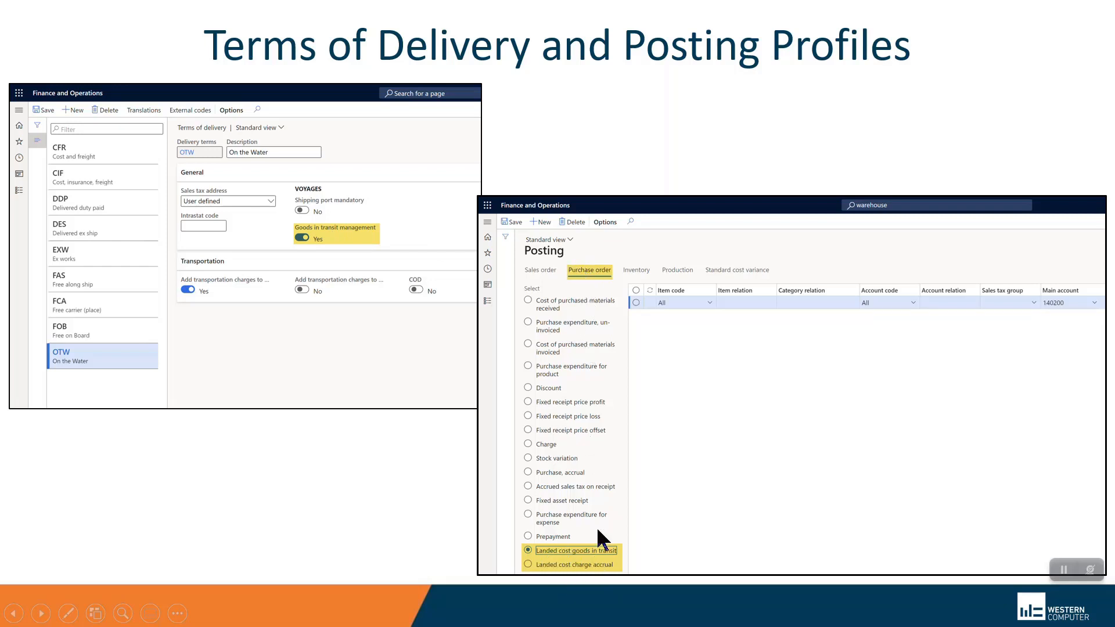
pyautogui.moveTo(466, 542)
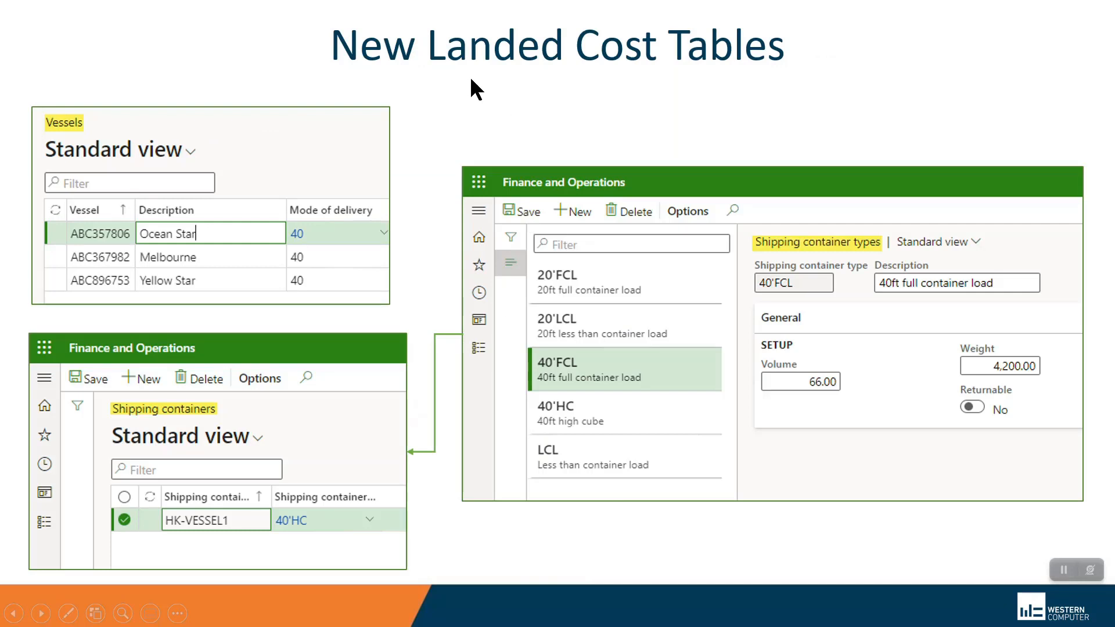
pyautogui.moveTo(345, 114)
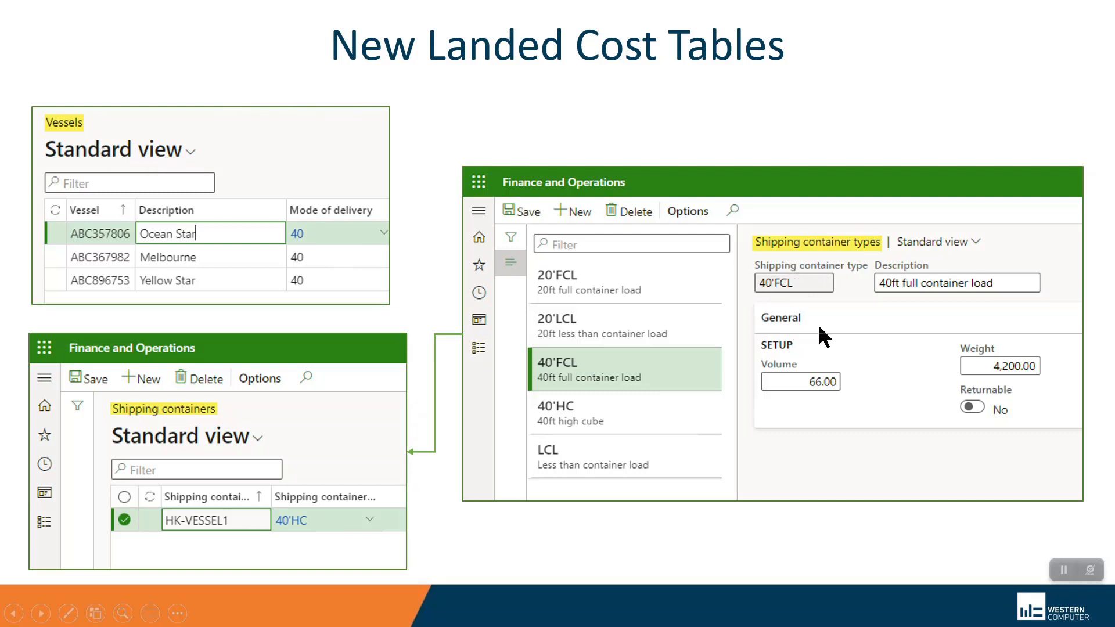
pyautogui.moveTo(779, 430)
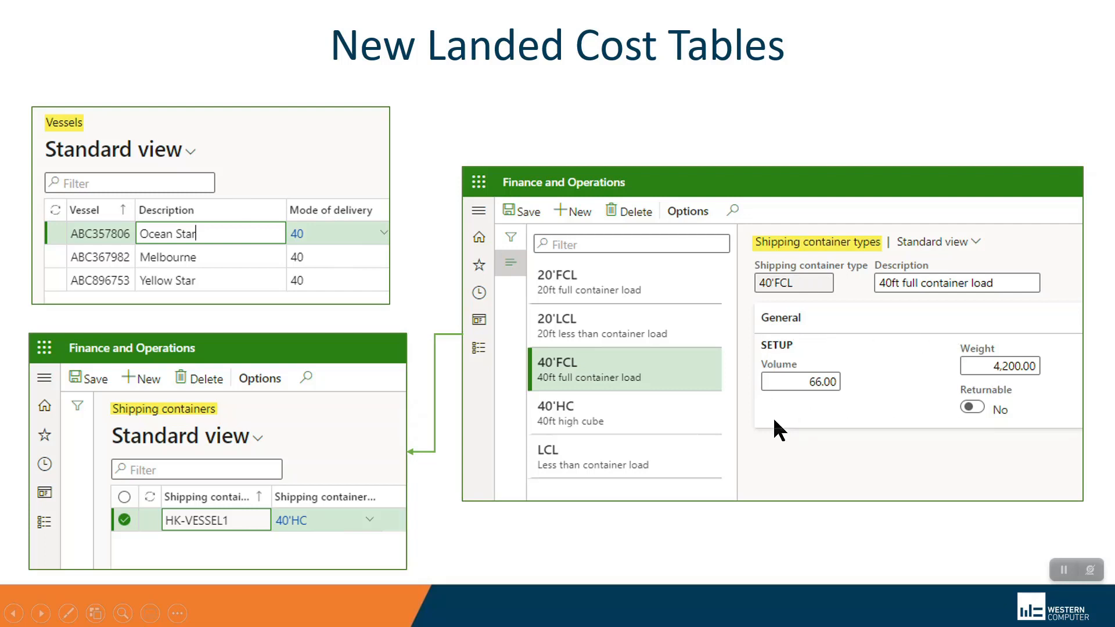
pyautogui.moveTo(284, 429)
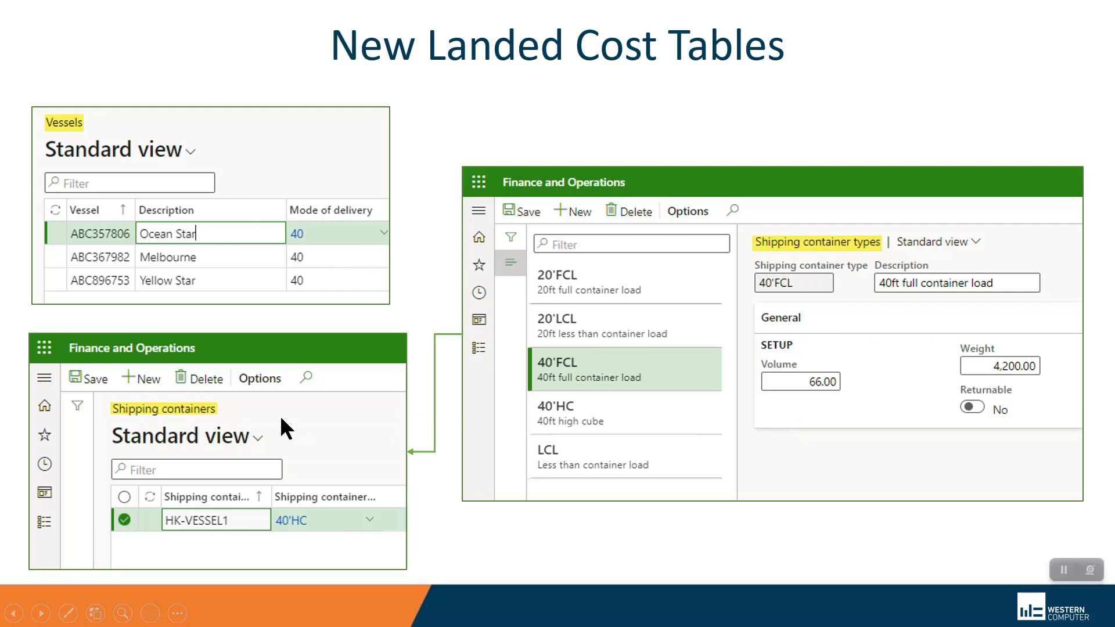
pyautogui.moveTo(188, 432)
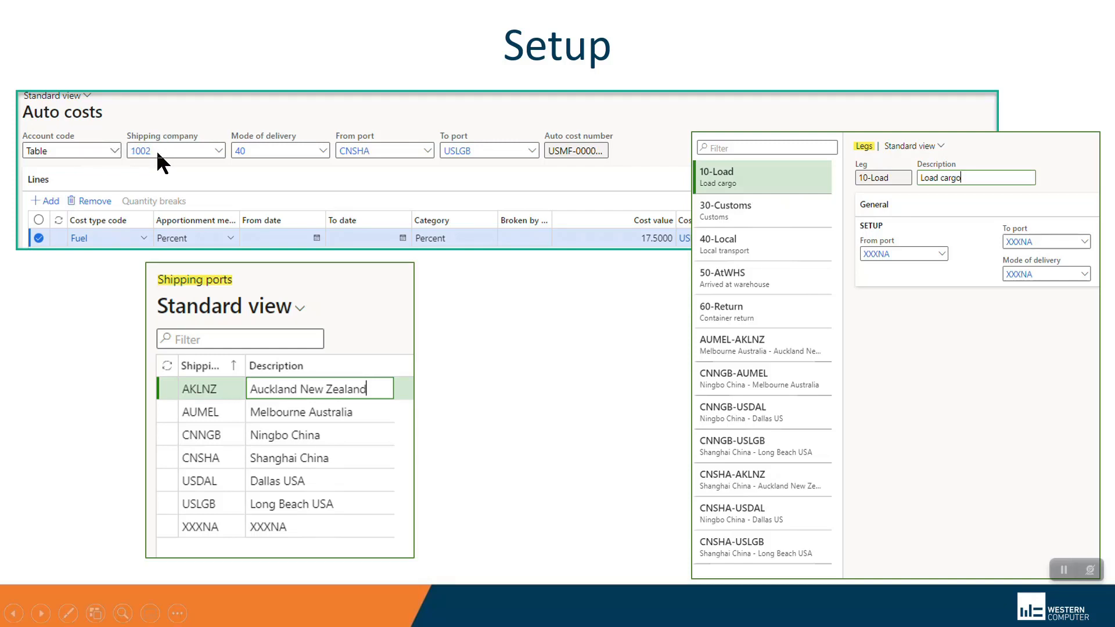
pyautogui.moveTo(150, 166)
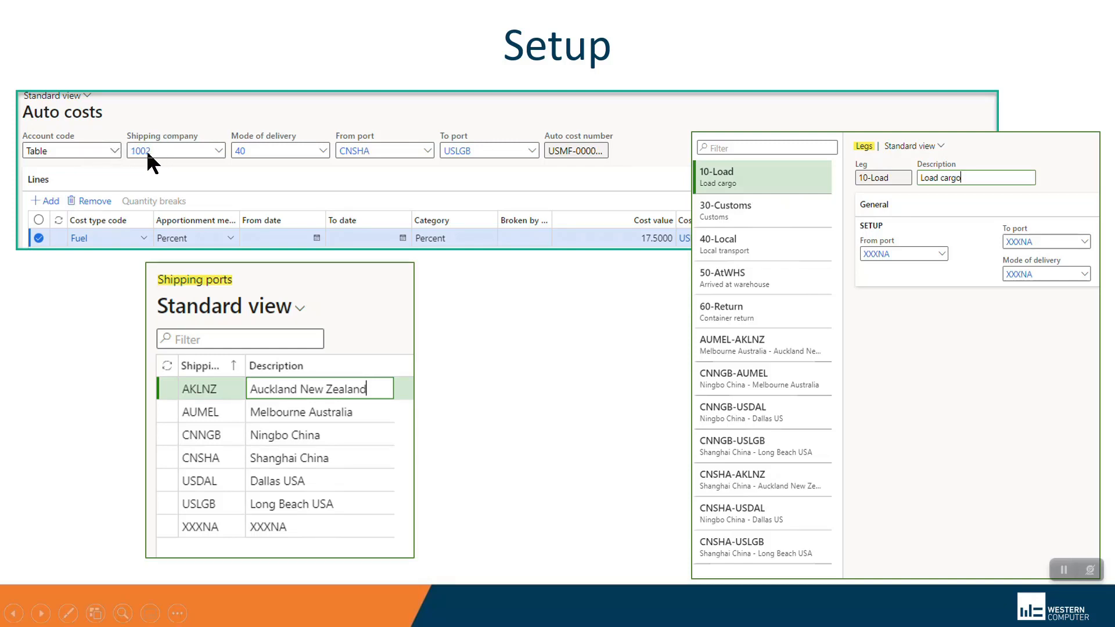
pyautogui.moveTo(240, 163)
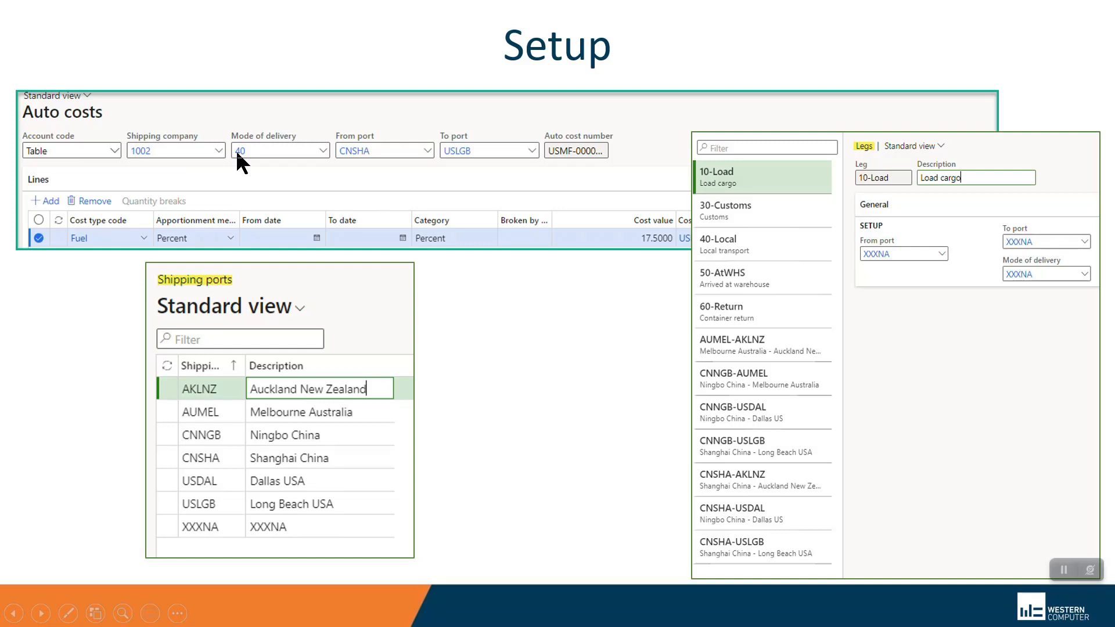
pyautogui.moveTo(356, 160)
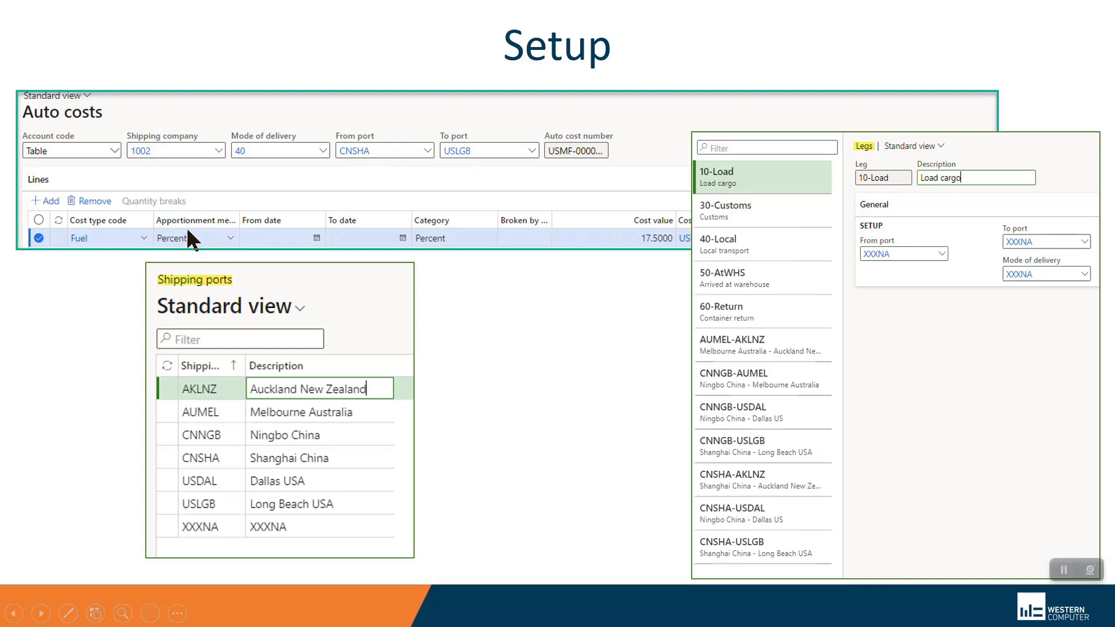
pyautogui.moveTo(629, 245)
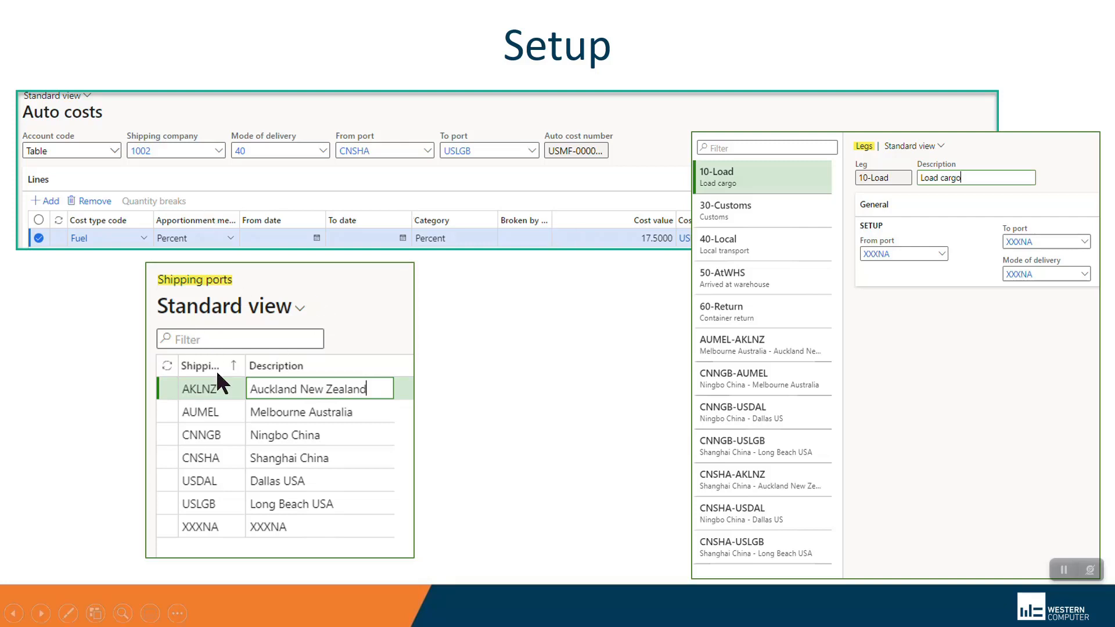
pyautogui.moveTo(797, 164)
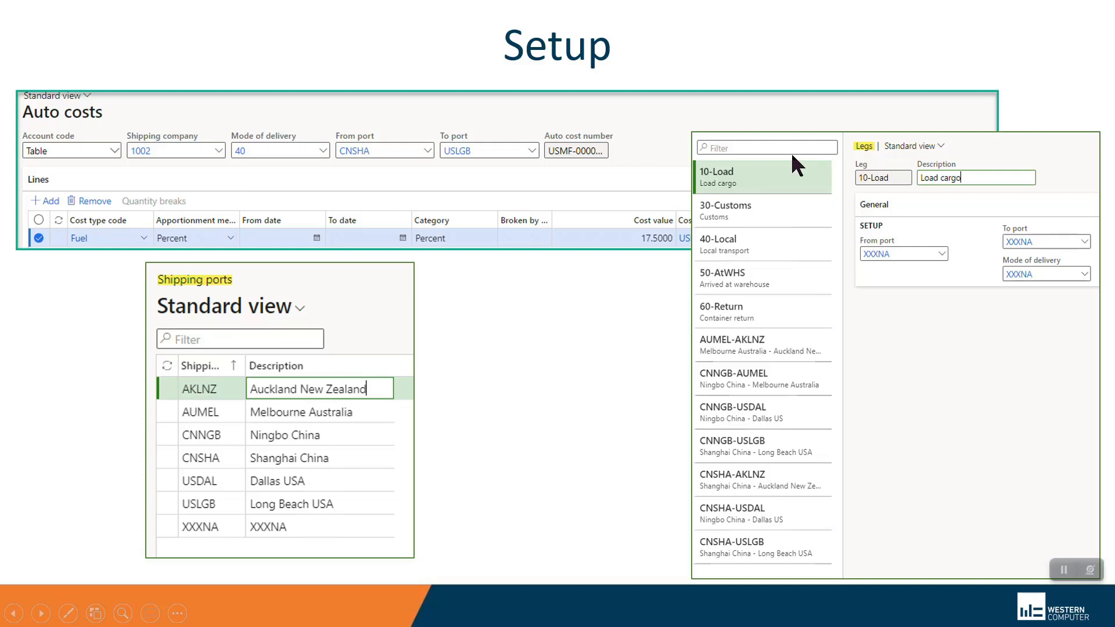
pyautogui.moveTo(945, 485)
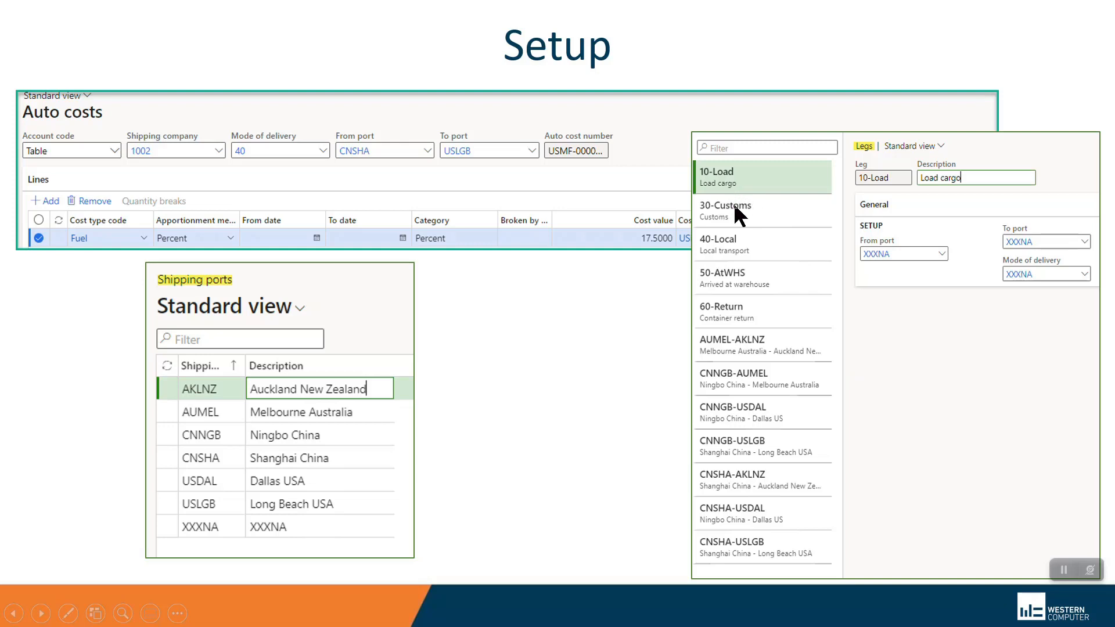
pyautogui.moveTo(705, 464)
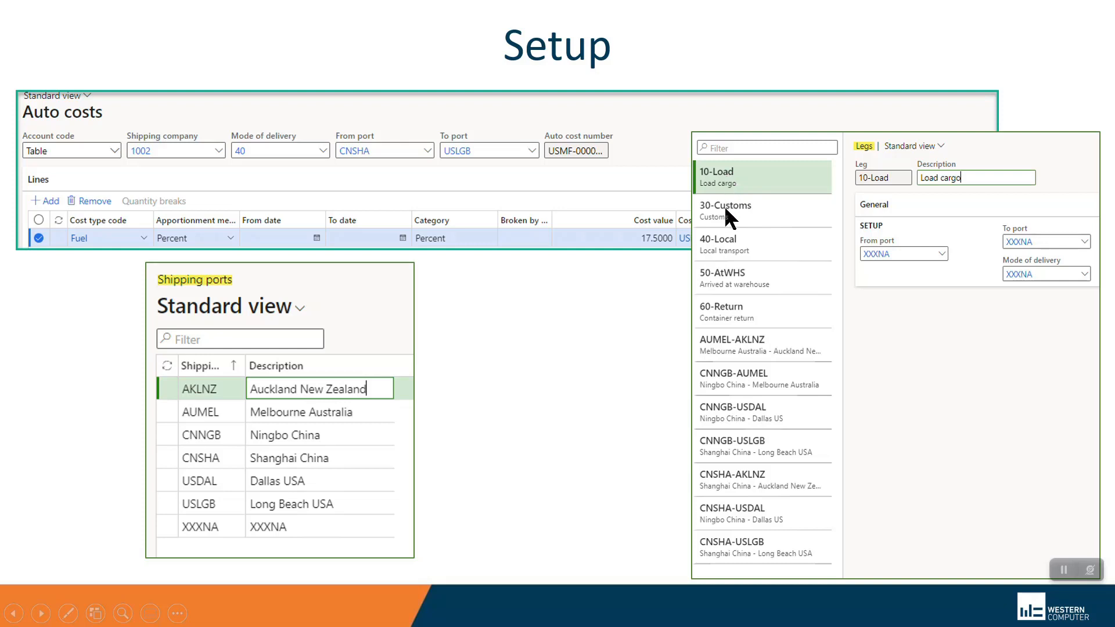
pyautogui.moveTo(740, 366)
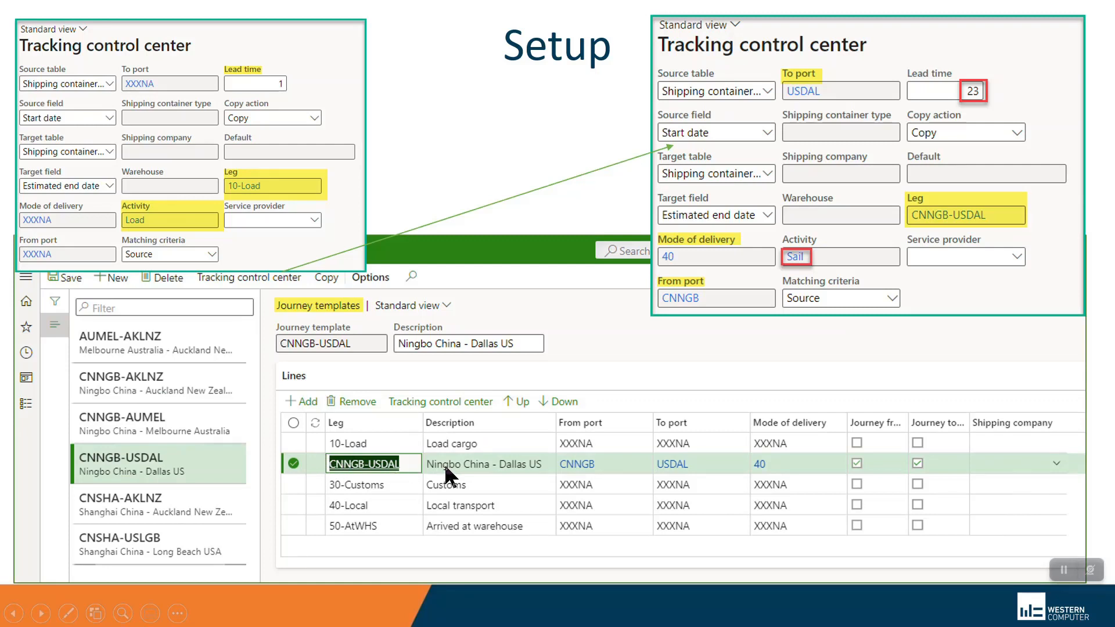
pyautogui.moveTo(481, 476)
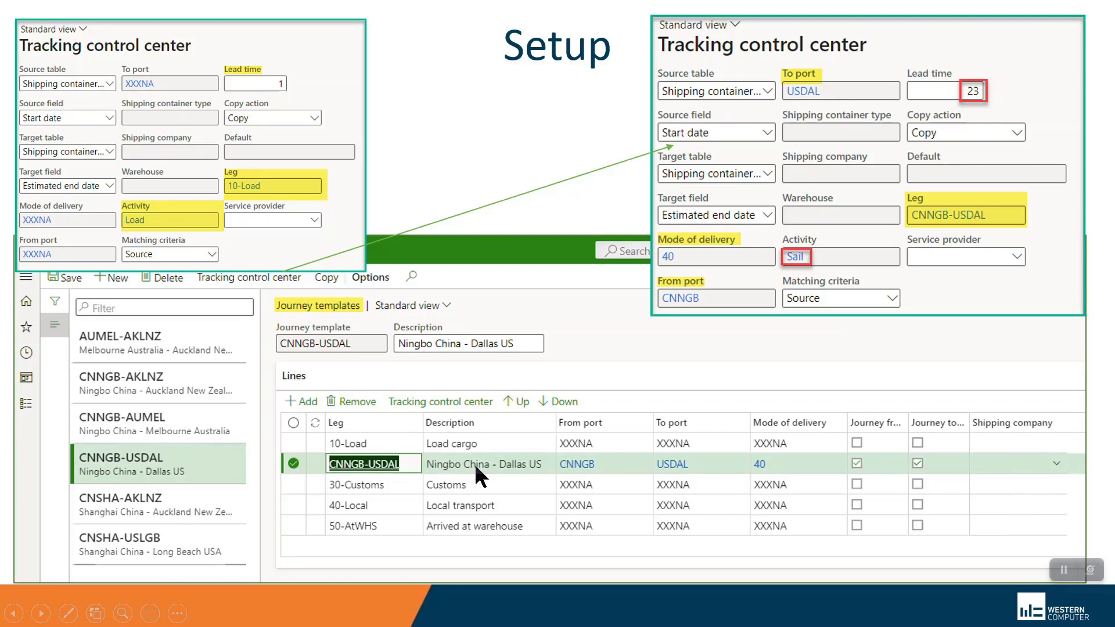
pyautogui.moveTo(335, 316)
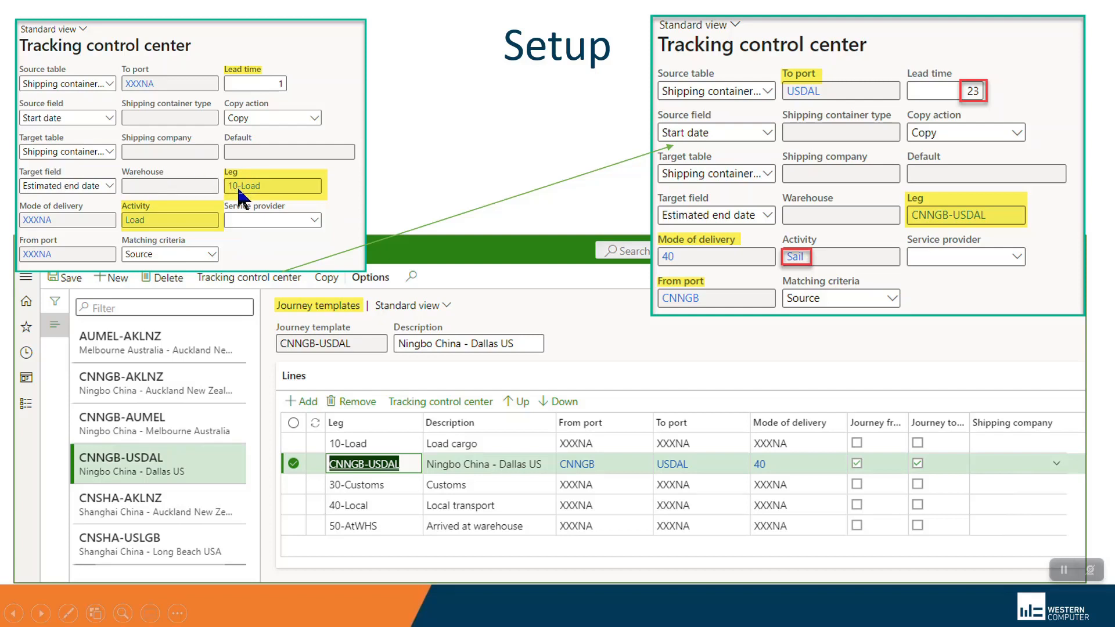
pyautogui.moveTo(178, 229)
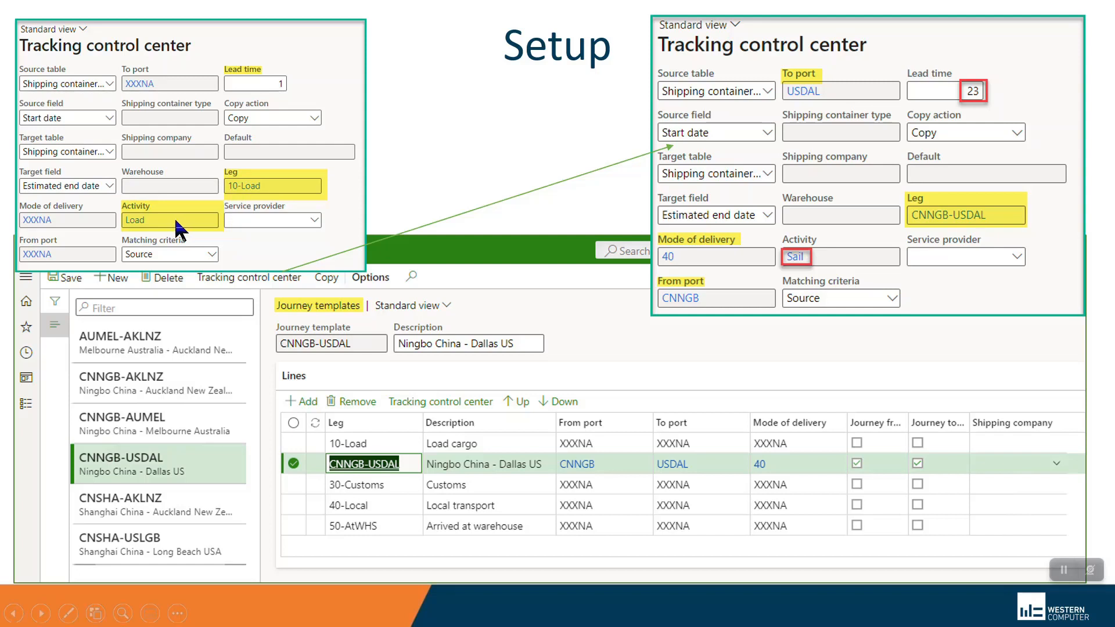
pyautogui.moveTo(270, 87)
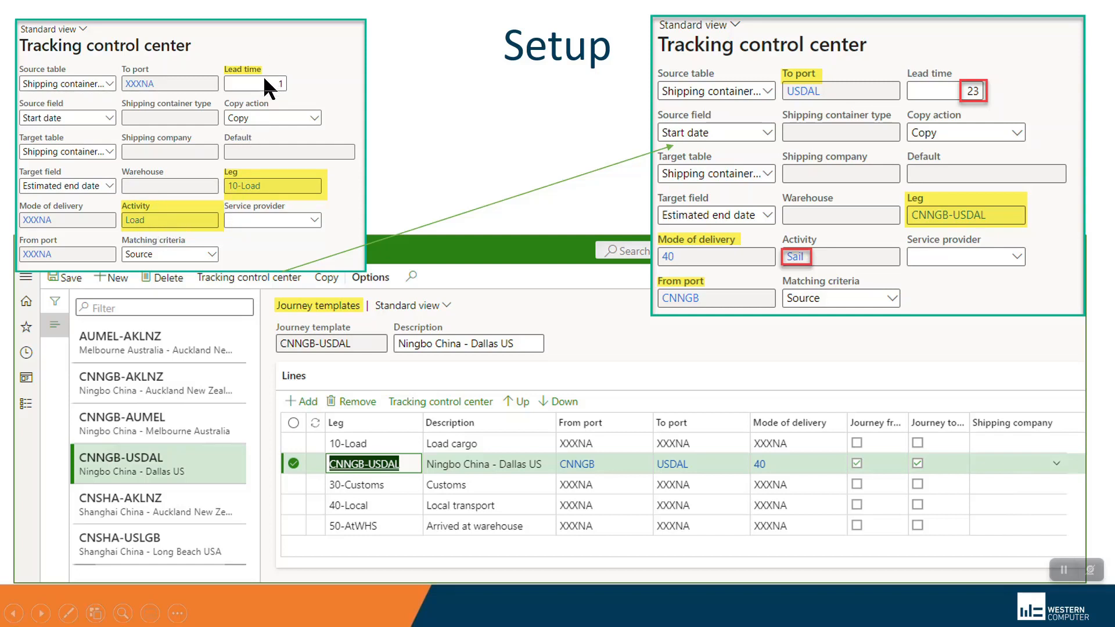
pyautogui.moveTo(800, 249)
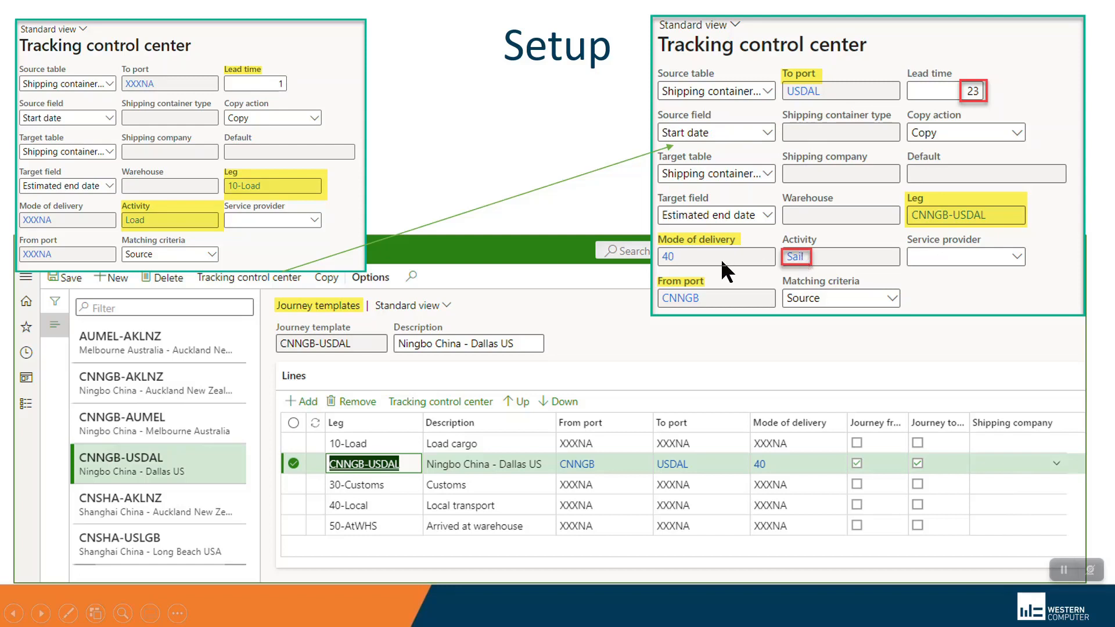
pyautogui.moveTo(673, 271)
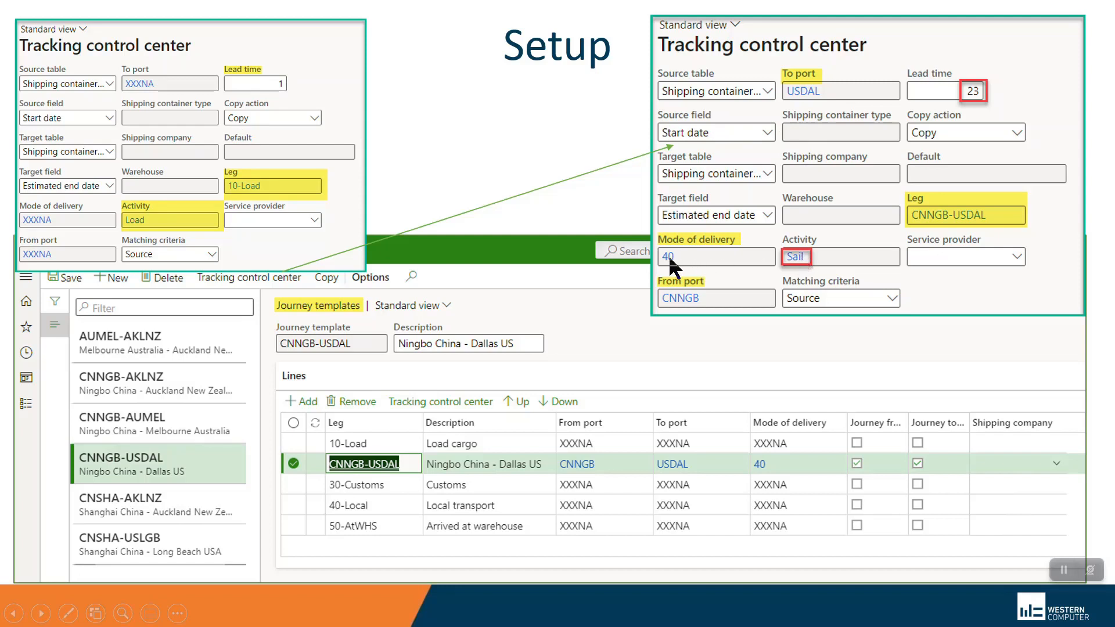
pyautogui.moveTo(744, 278)
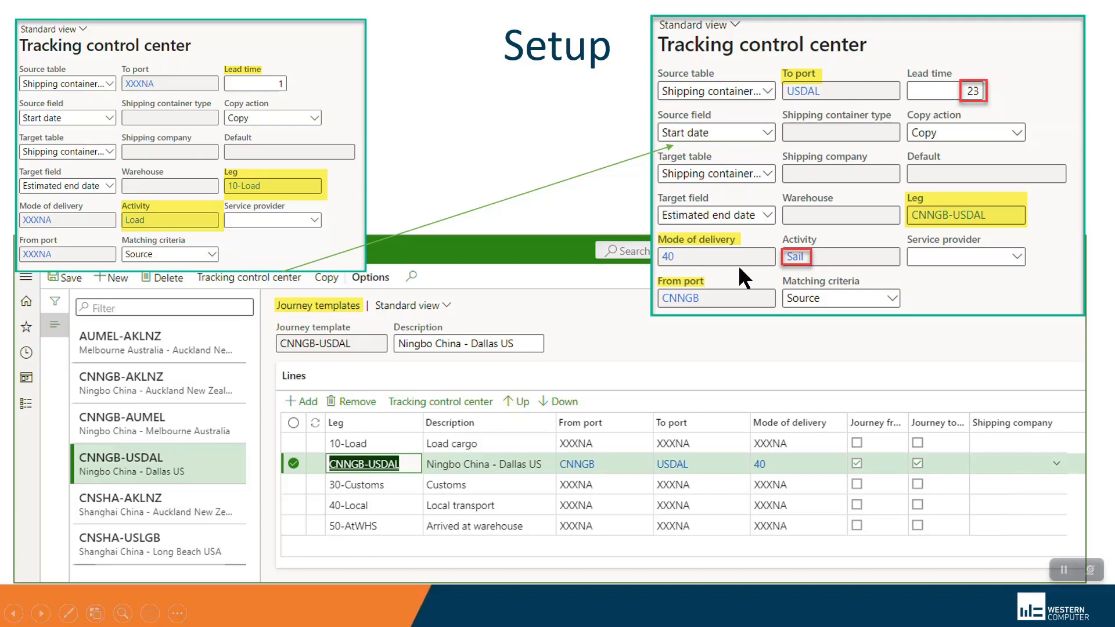
pyautogui.moveTo(782, 177)
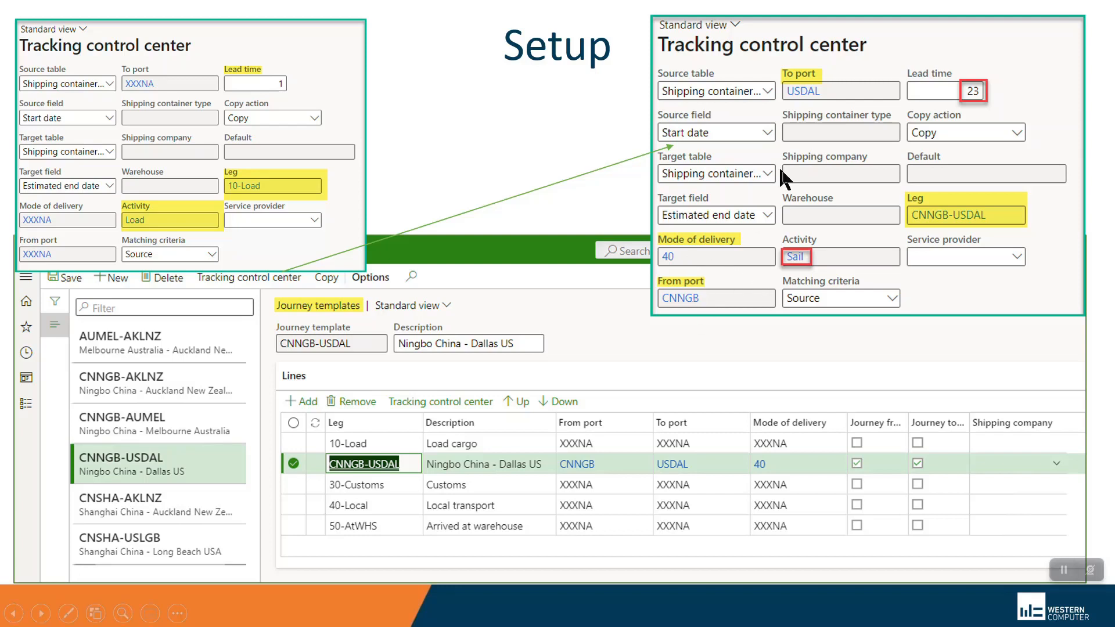
pyautogui.moveTo(922, 222)
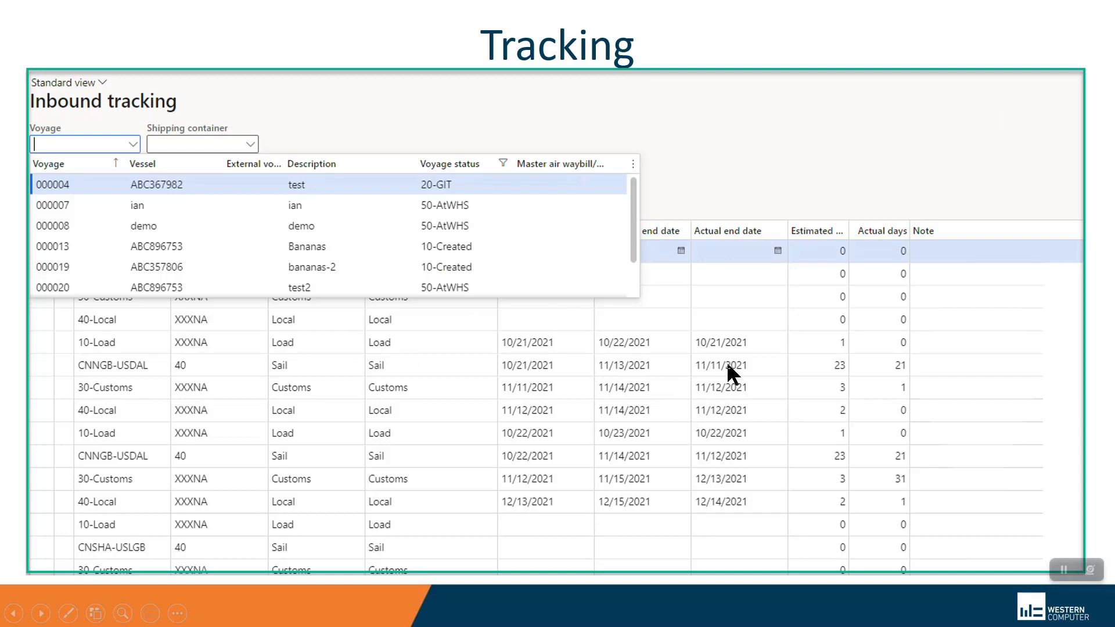
pyautogui.moveTo(644, 355)
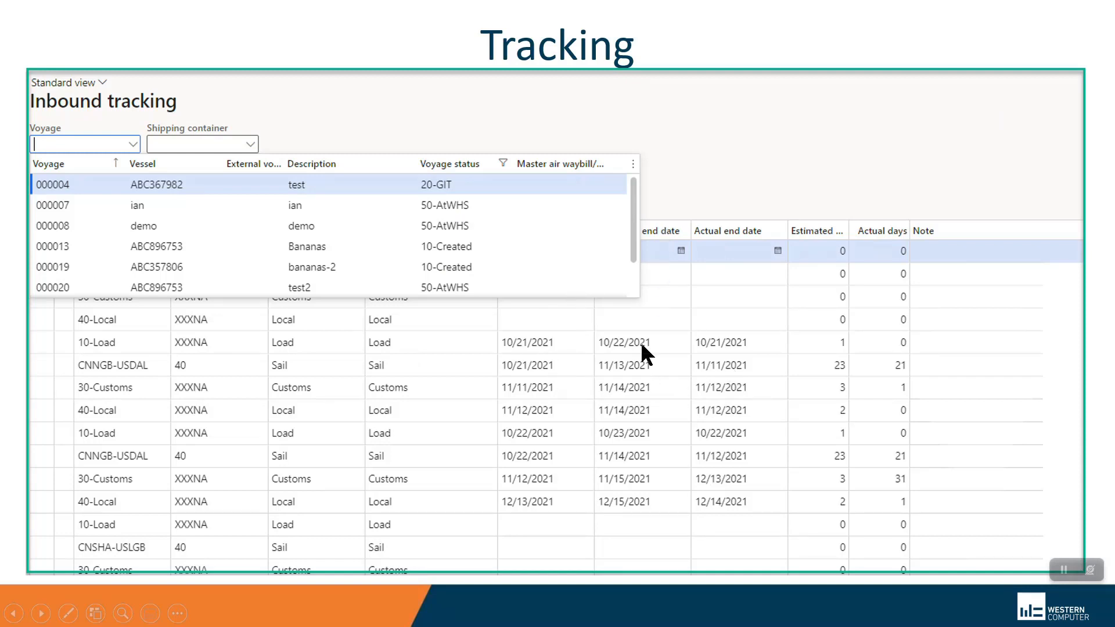
pyautogui.moveTo(725, 369)
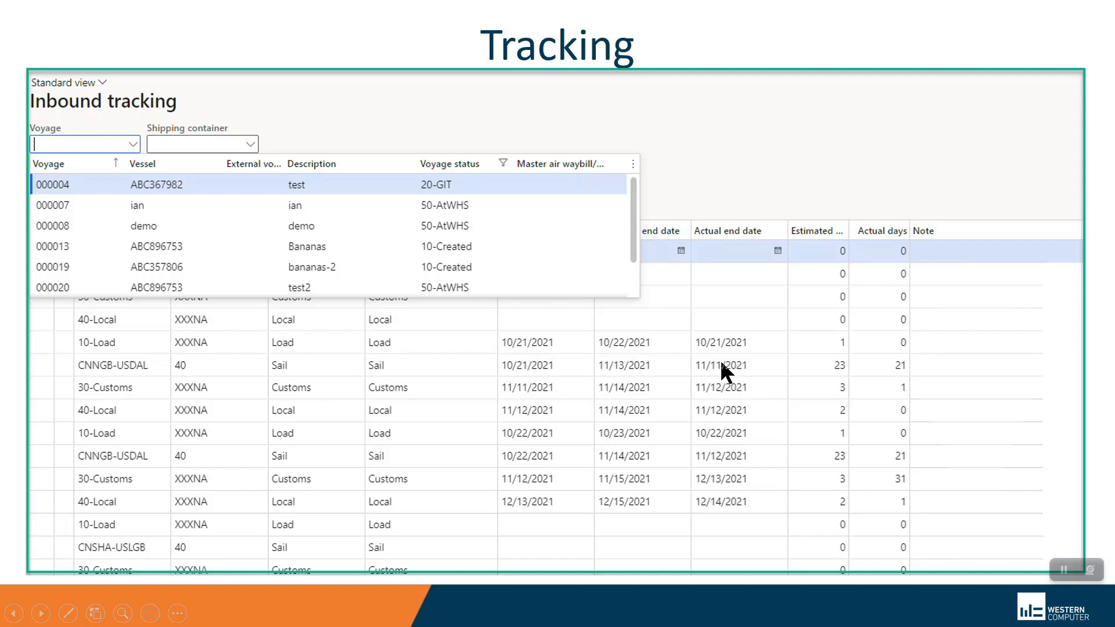
pyautogui.moveTo(100, 373)
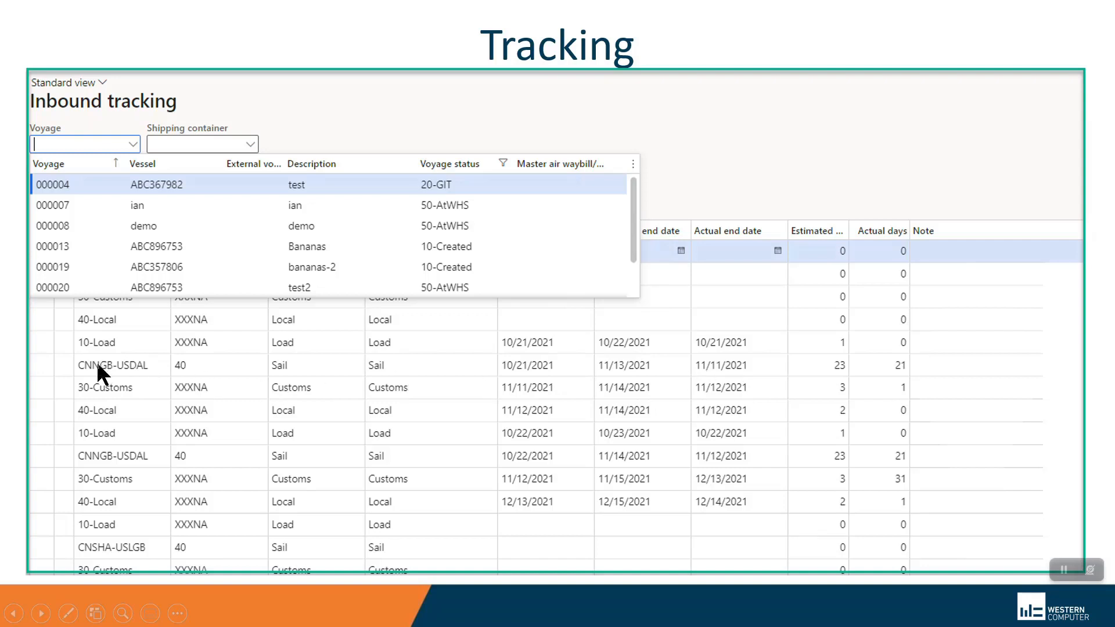
pyautogui.moveTo(189, 372)
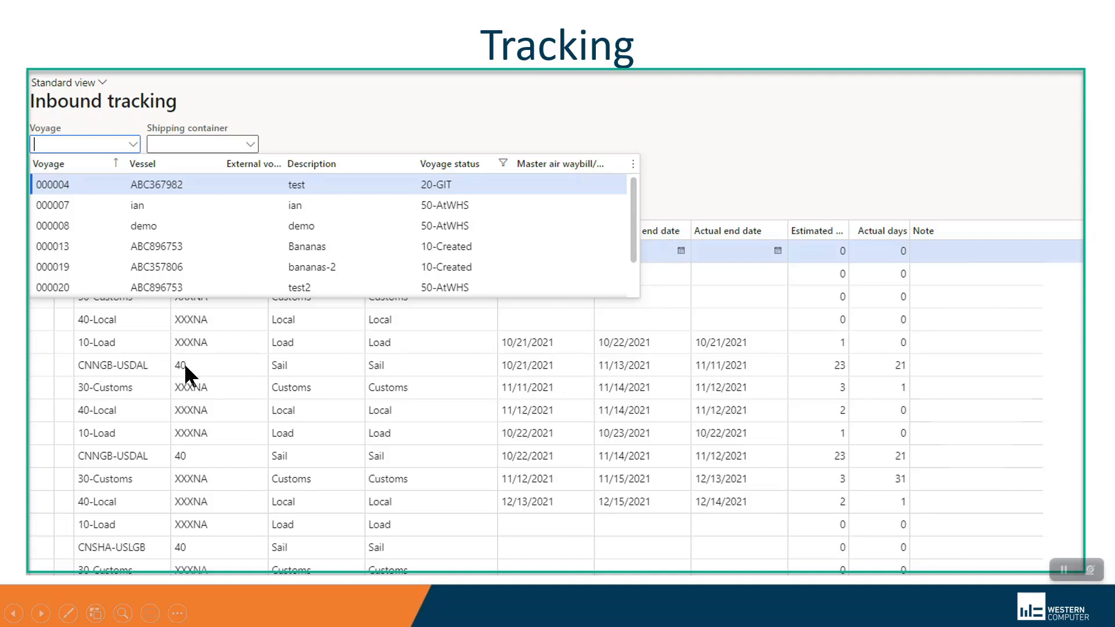
pyautogui.moveTo(419, 376)
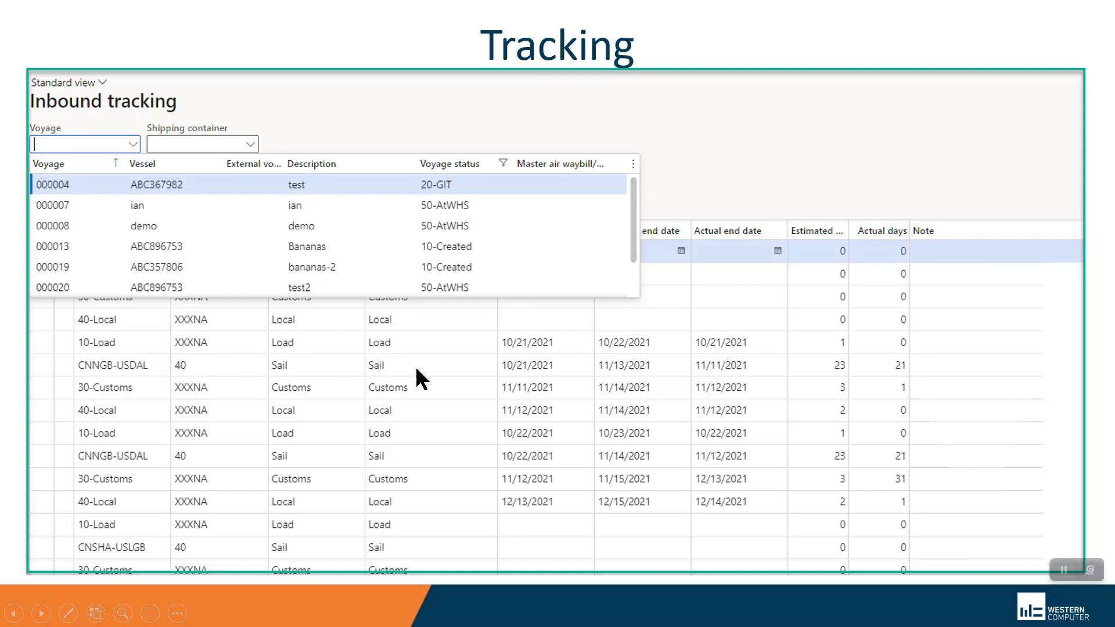
pyautogui.moveTo(838, 375)
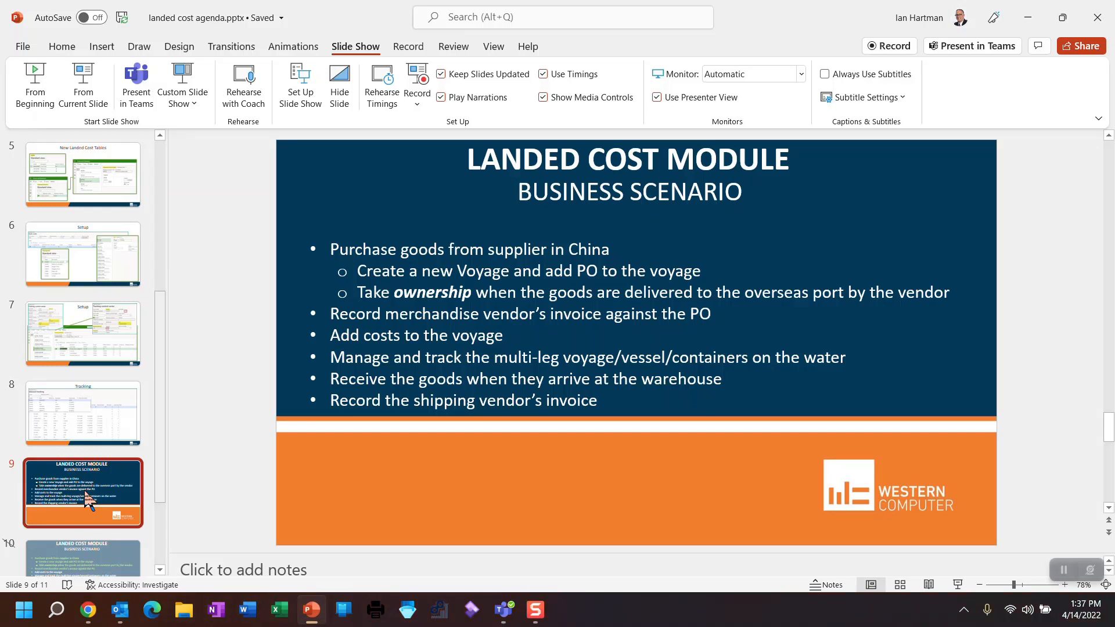
pyautogui.moveTo(80, 610)
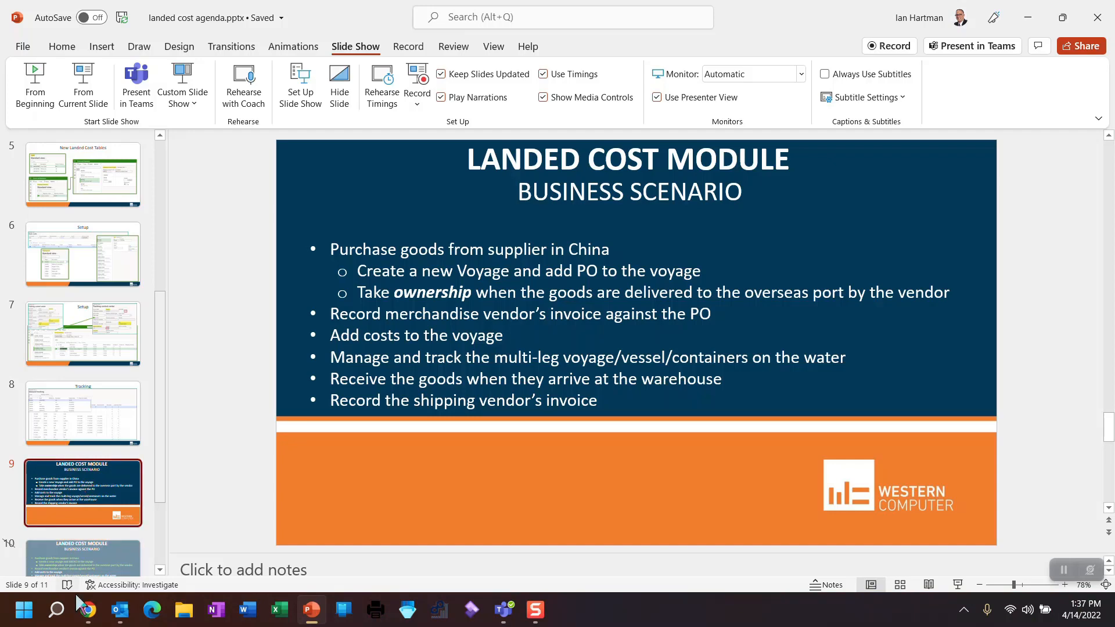
pyautogui.moveTo(88, 610)
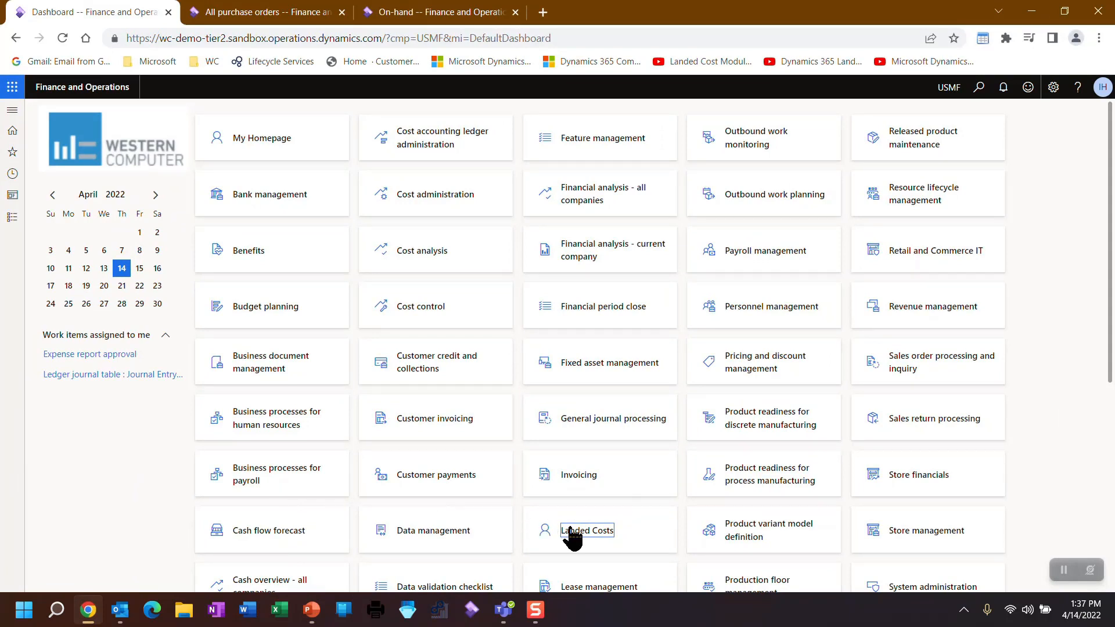
pyautogui.moveTo(574, 535)
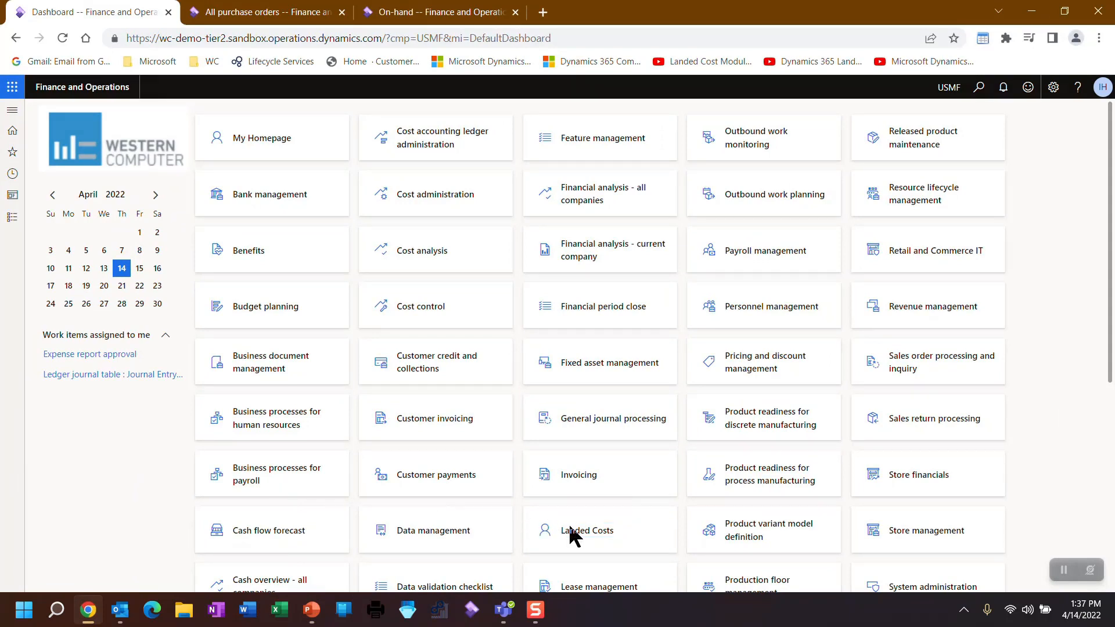
# In the Landed Costs workspace, filter the Warehouses data list to warehouse 11
pyautogui.click(588, 531)
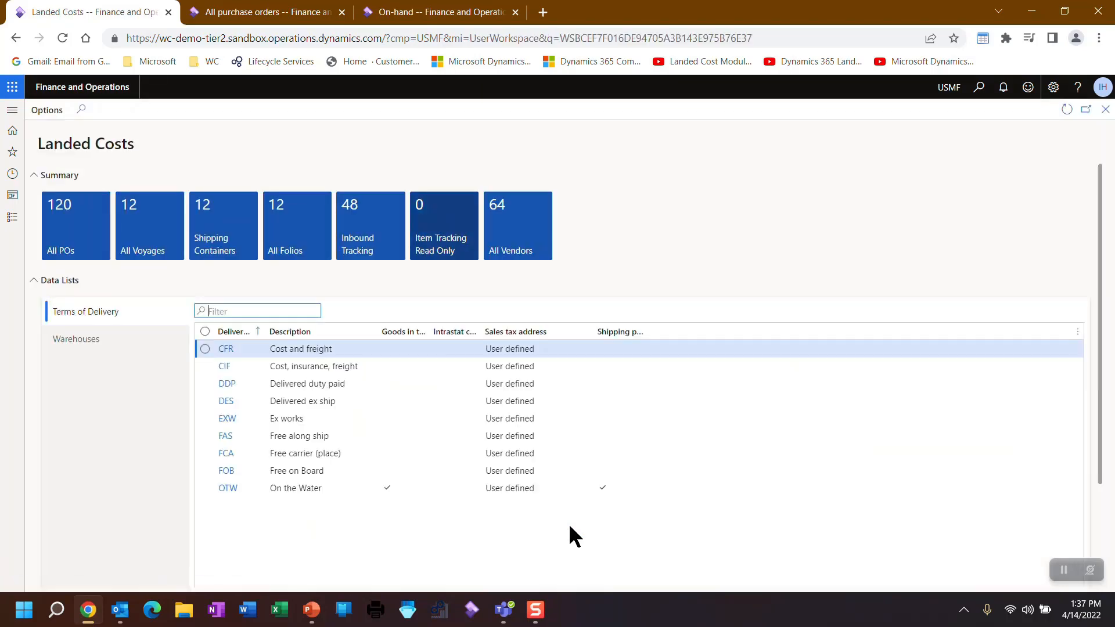
pyautogui.moveTo(90, 503)
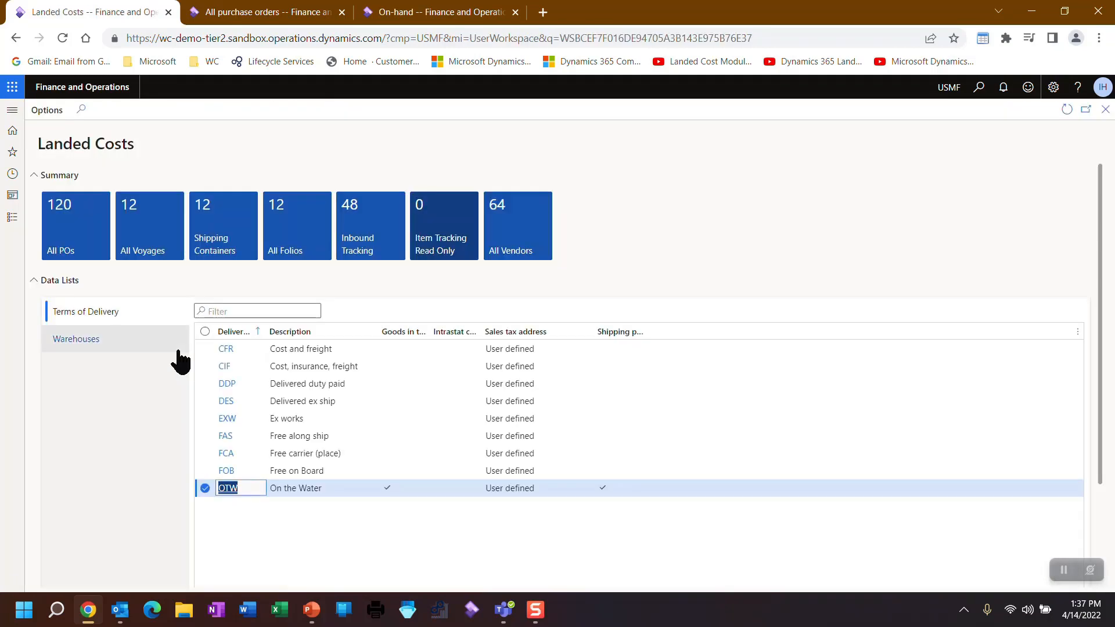
pyautogui.click(76, 338)
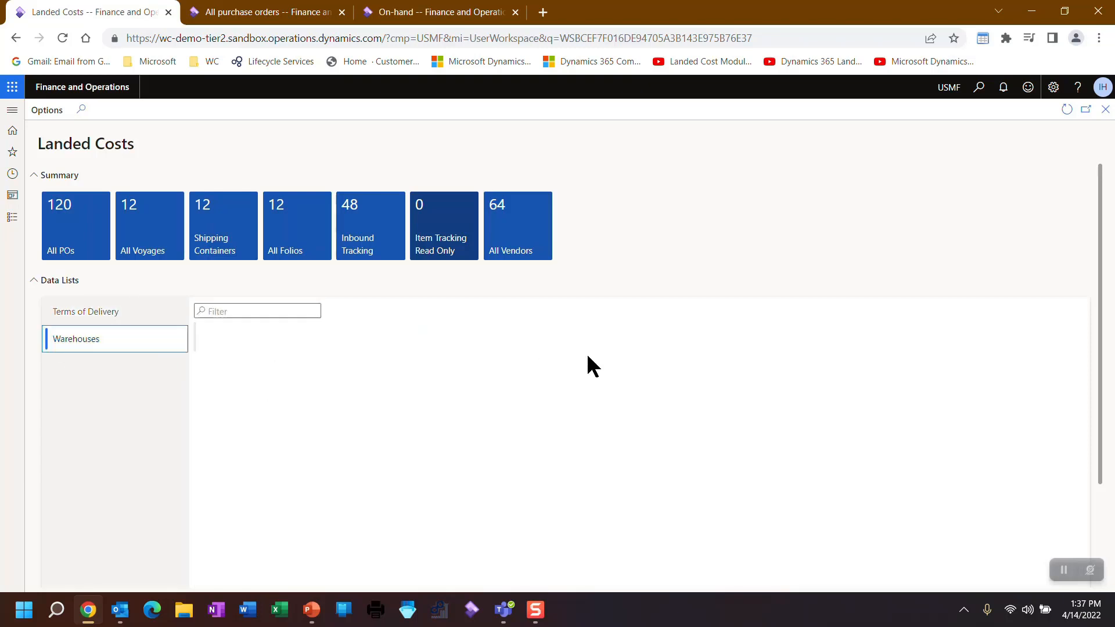
pyautogui.click(615, 332)
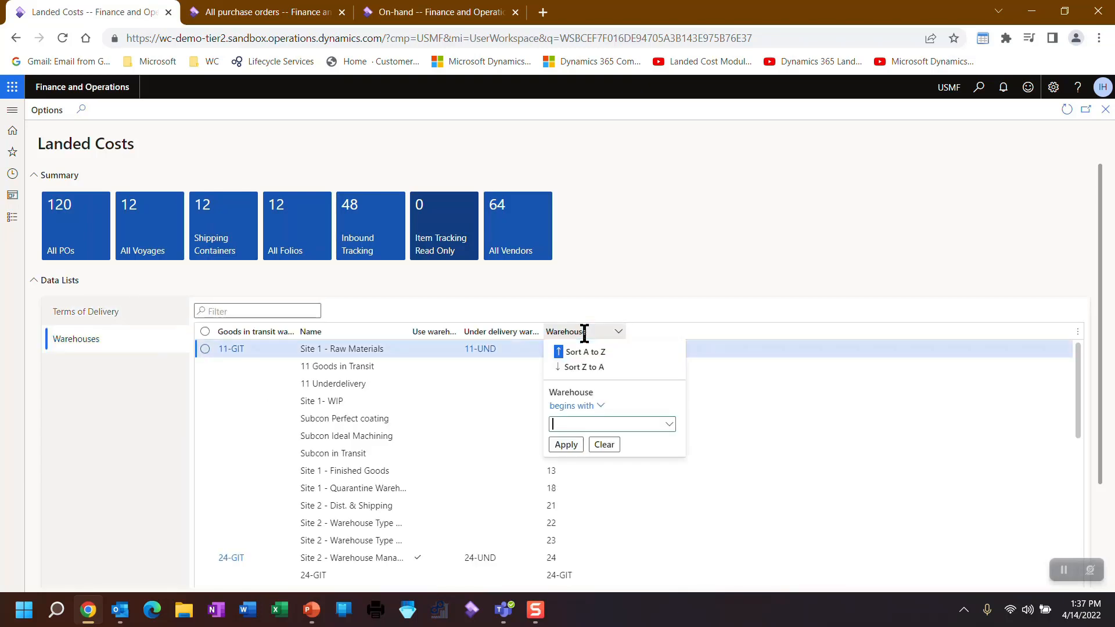
pyautogui.write('11')
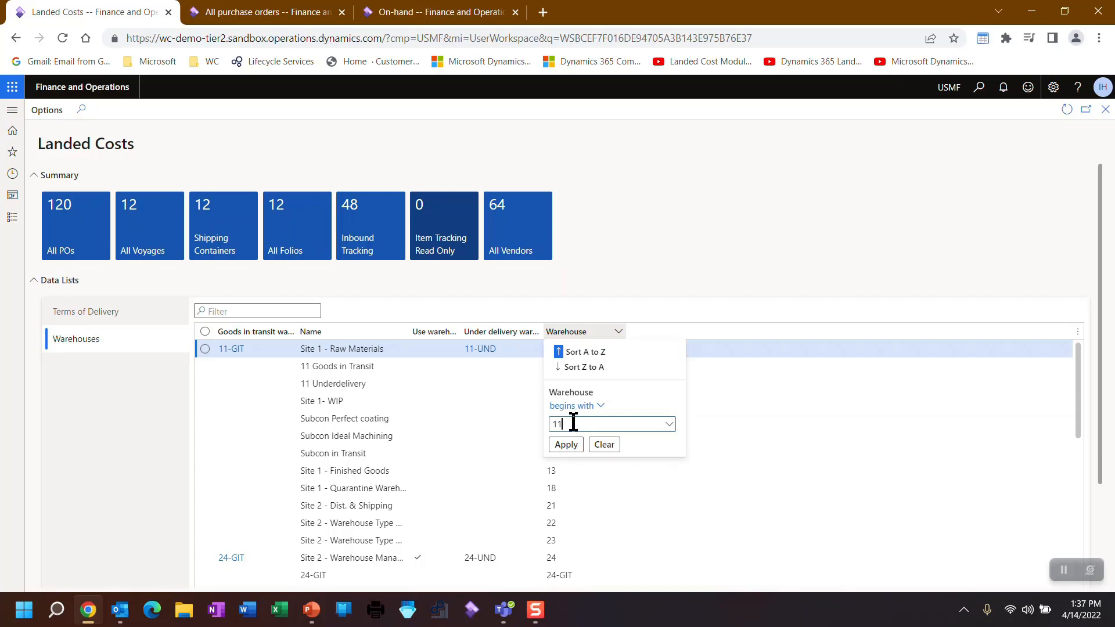
pyautogui.click(566, 443)
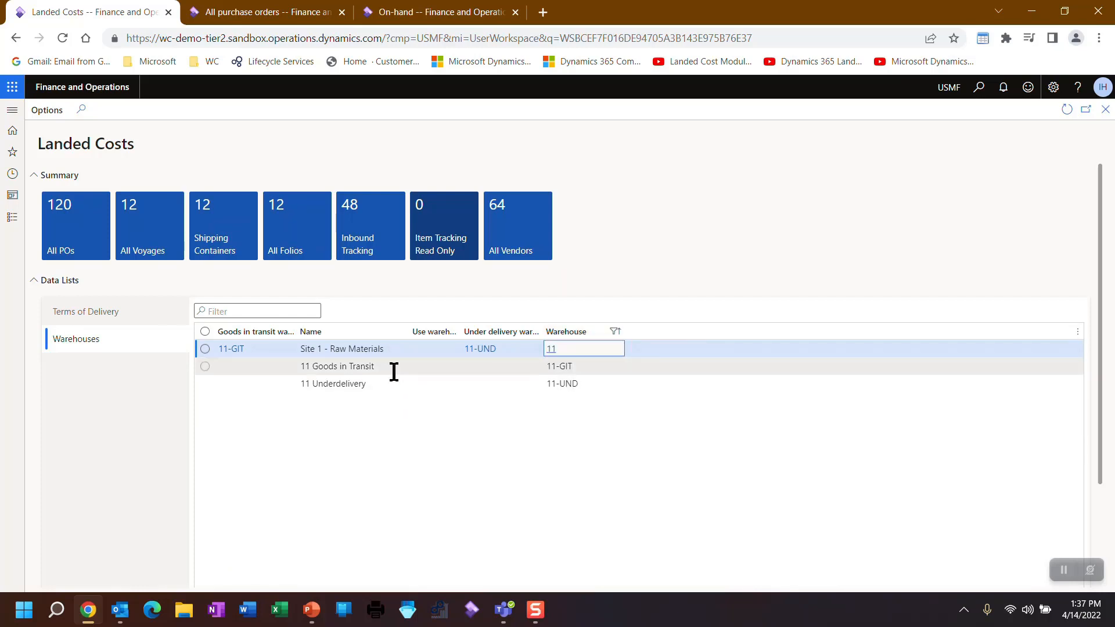
pyautogui.moveTo(385, 389)
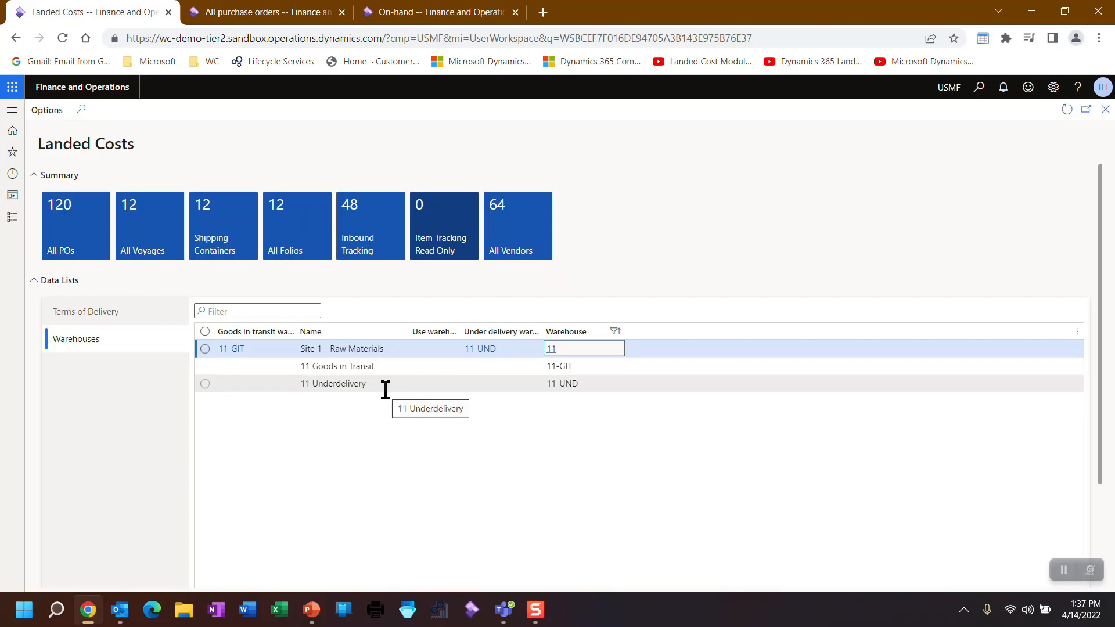
# Collapse the Data Lists section to reveal the workspace setup links
pyautogui.click(58, 280)
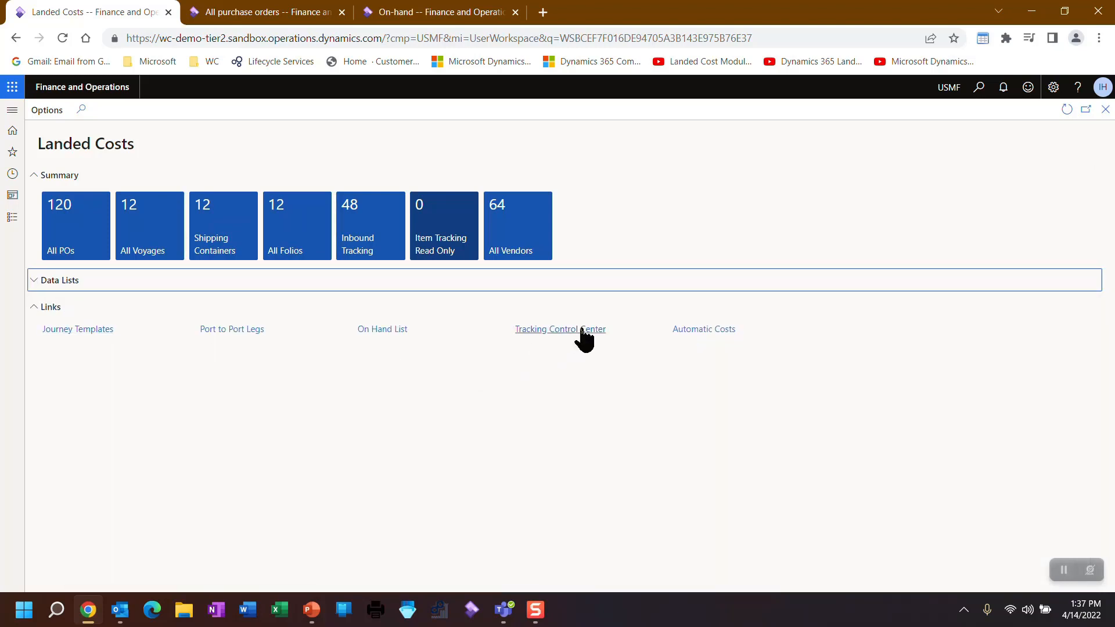
pyautogui.click(33, 280)
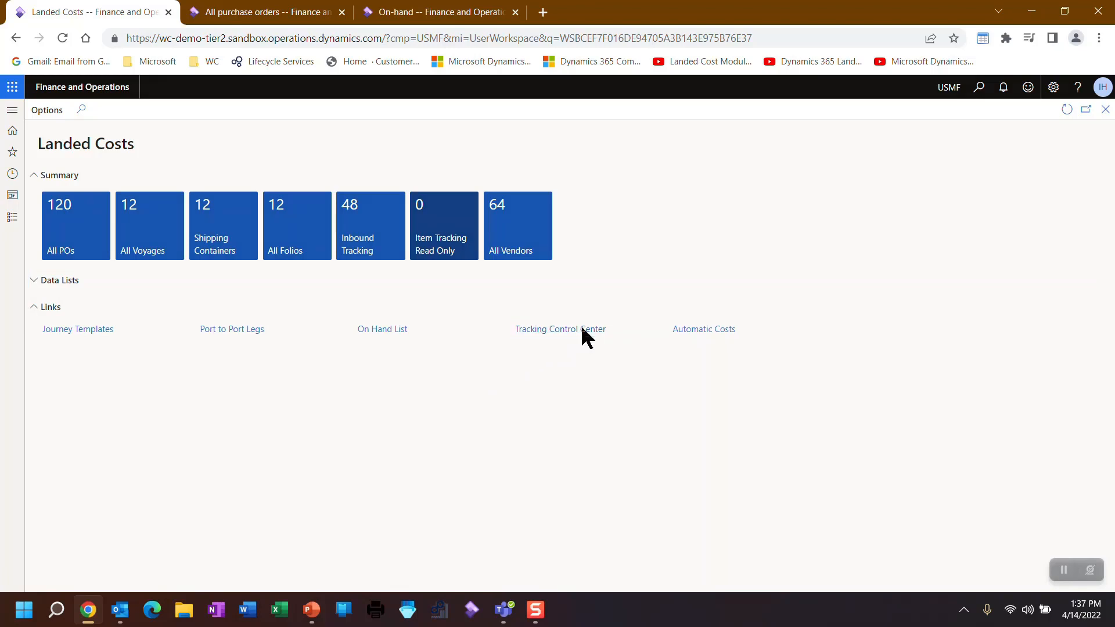
pyautogui.click(560, 329)
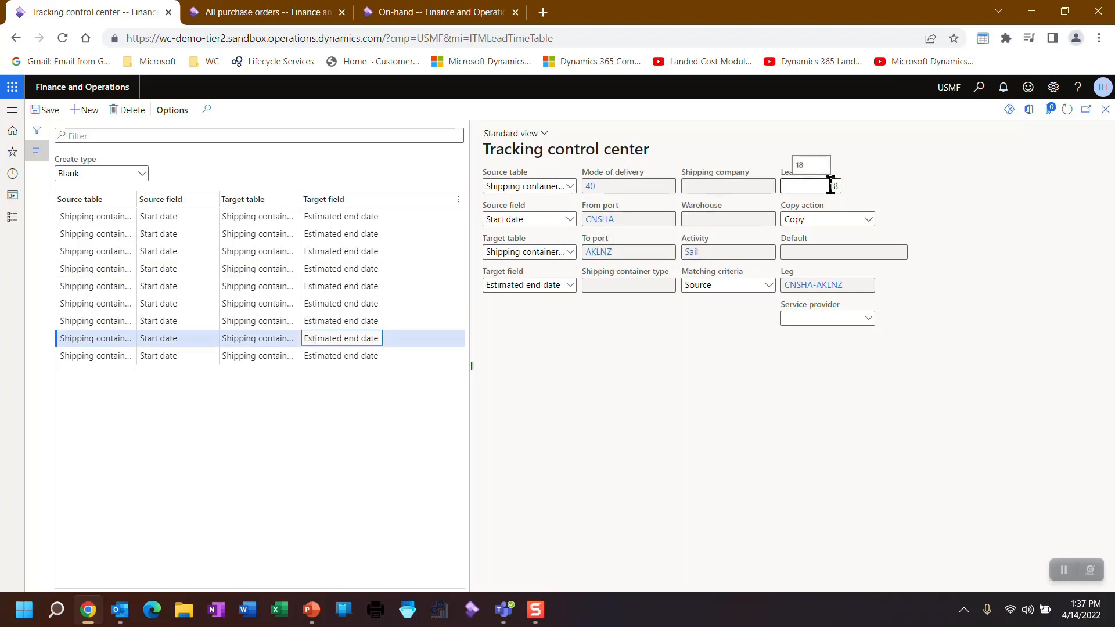
pyautogui.click(36, 150)
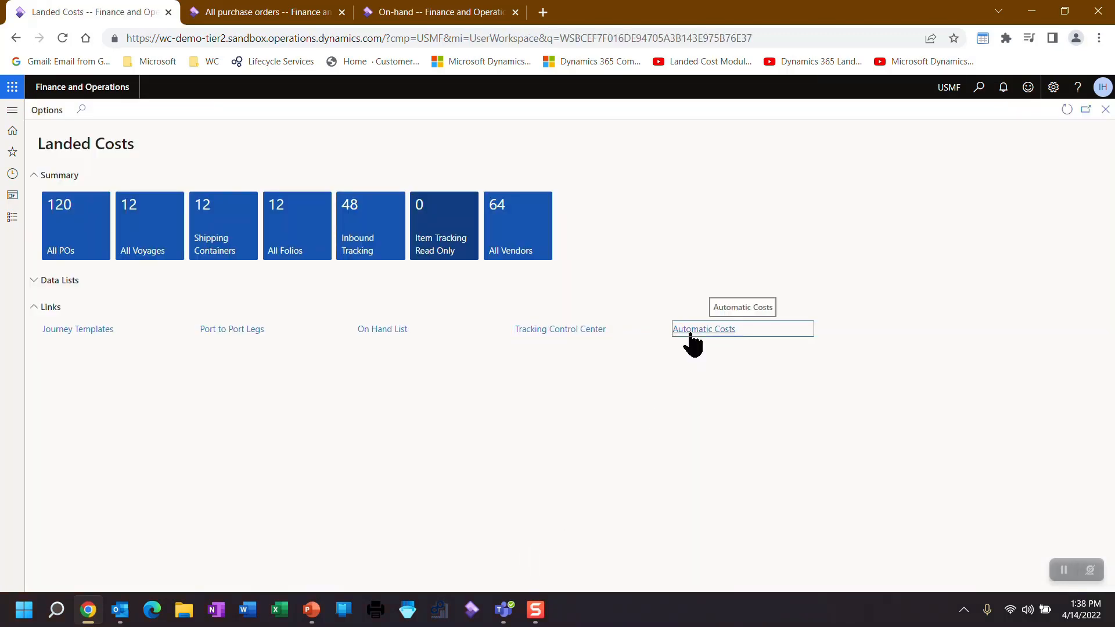
pyautogui.click(704, 329)
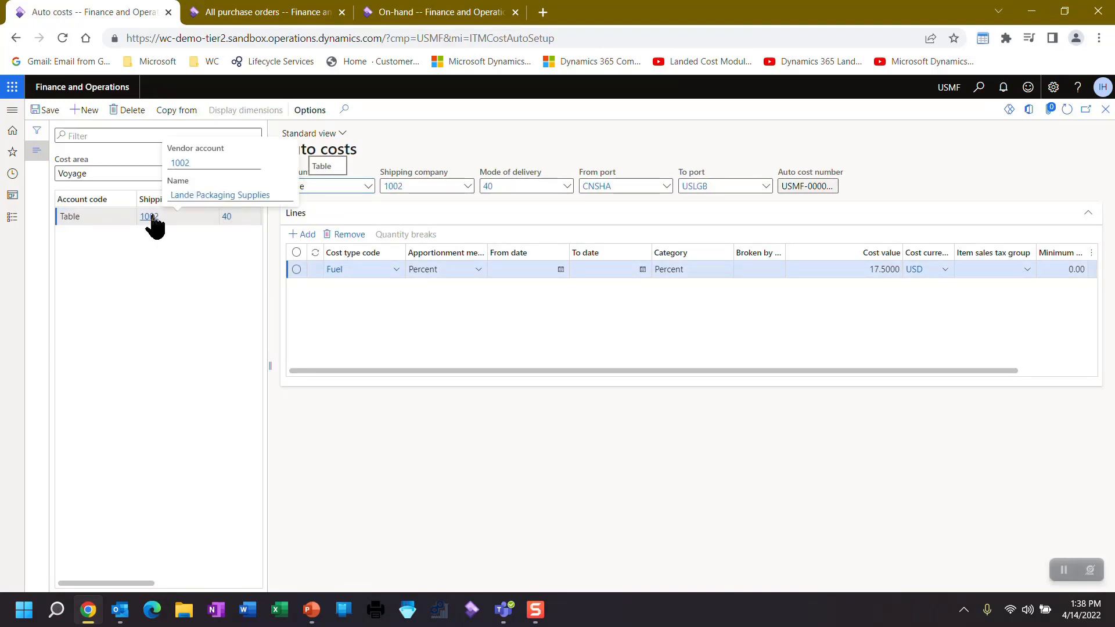
pyautogui.click(150, 216)
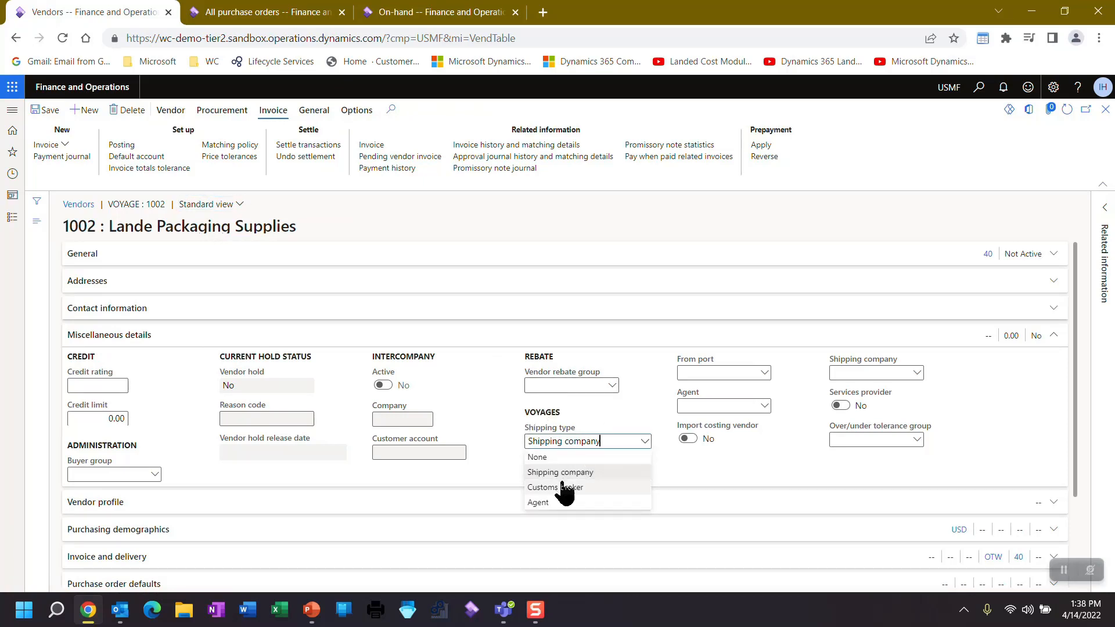
pyautogui.moveTo(562, 506)
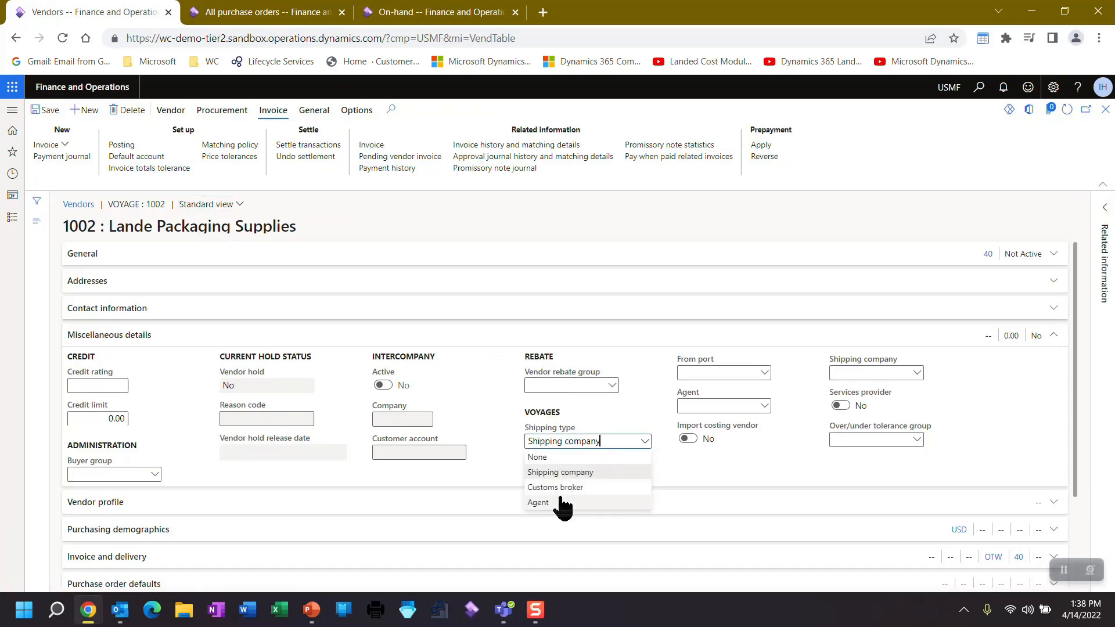
pyautogui.moveTo(537, 503)
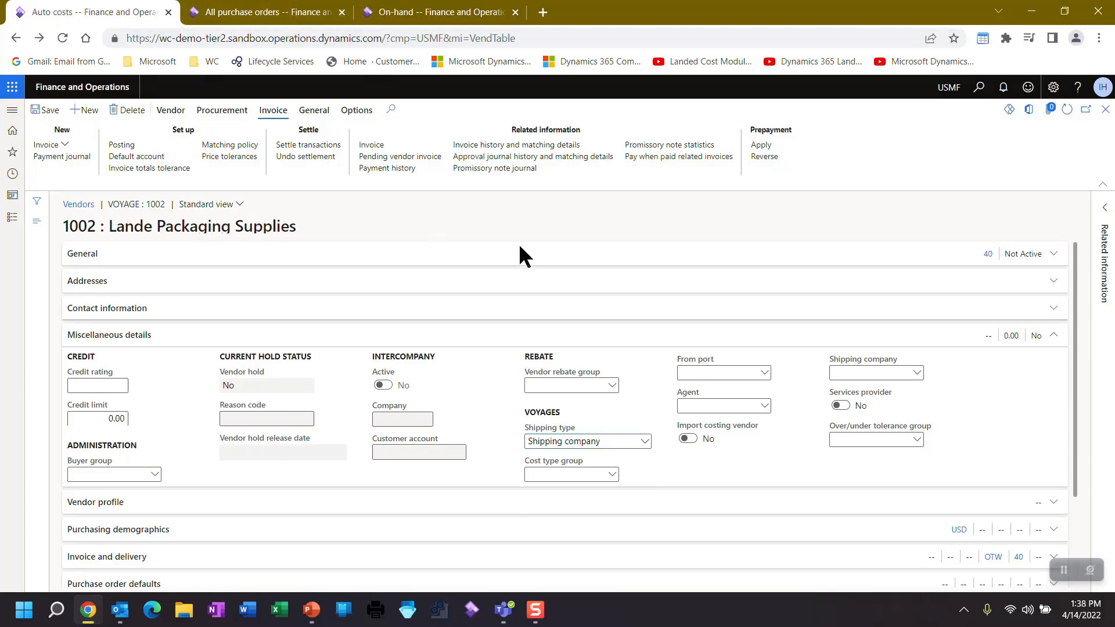
pyautogui.click(90, 11)
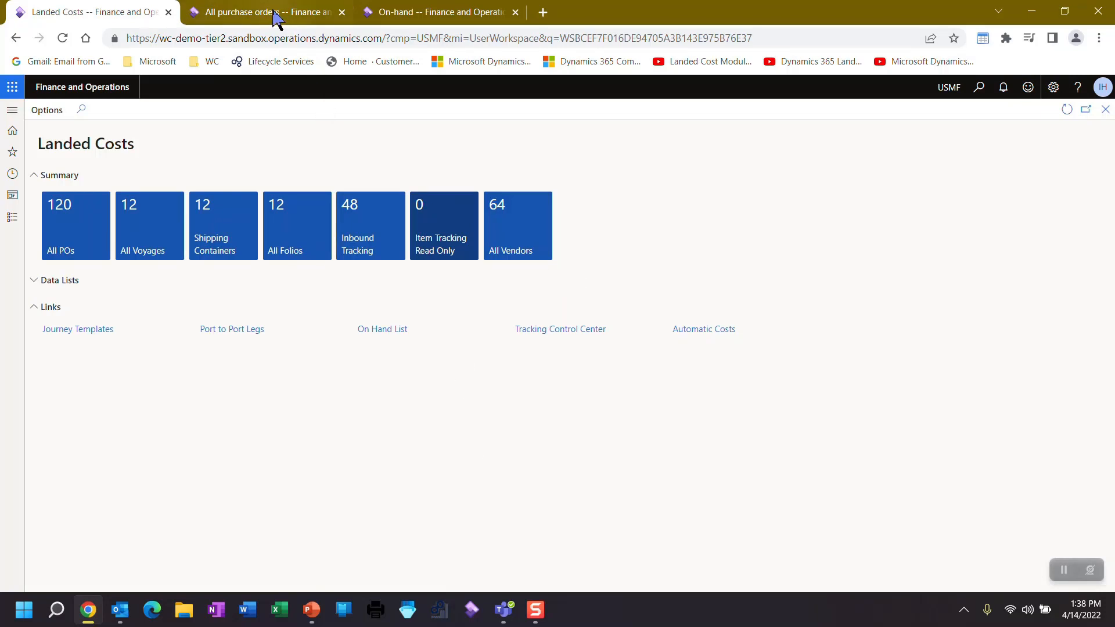
# Switch to purchase order USMF_PO-00000526 and expand its Landed cost FastTab
pyautogui.click(262, 12)
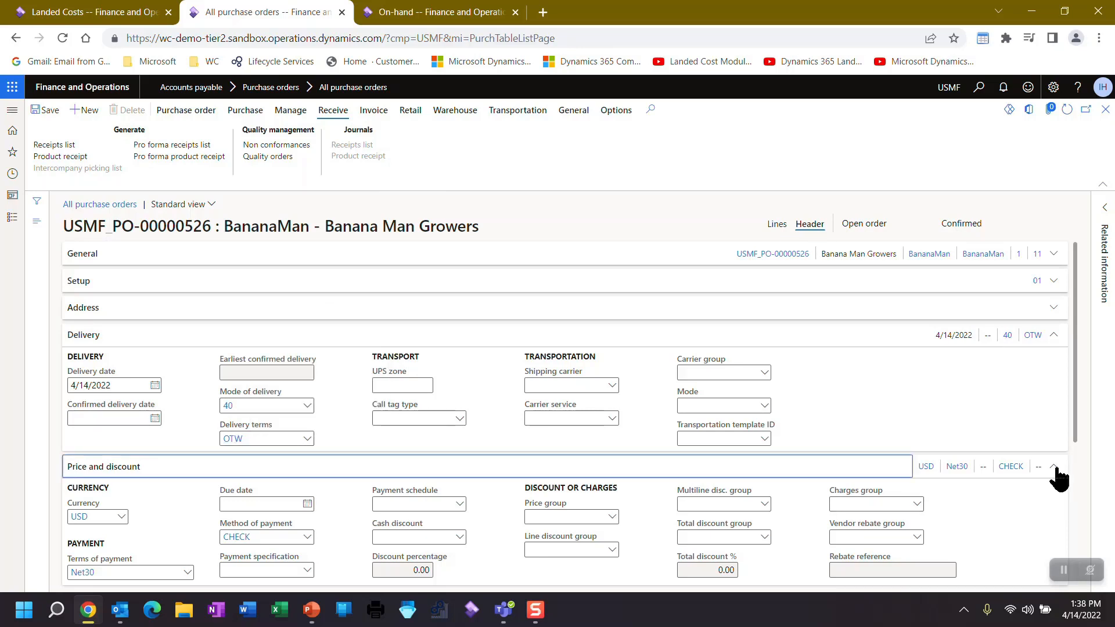
pyautogui.scroll(-3)
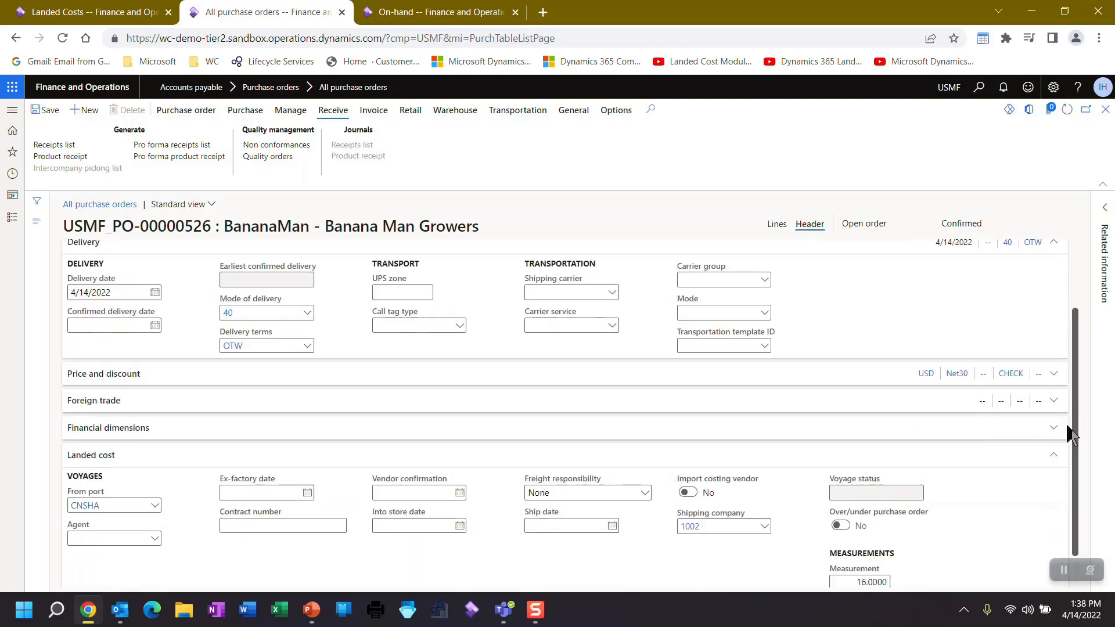
pyautogui.scroll(-3)
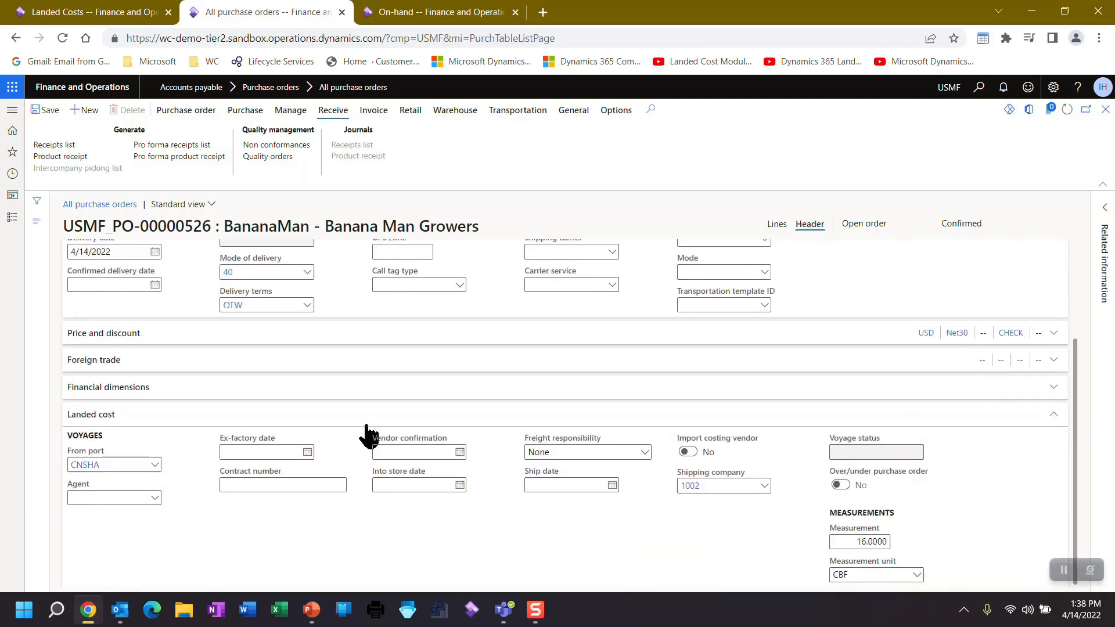
pyautogui.click(107, 465)
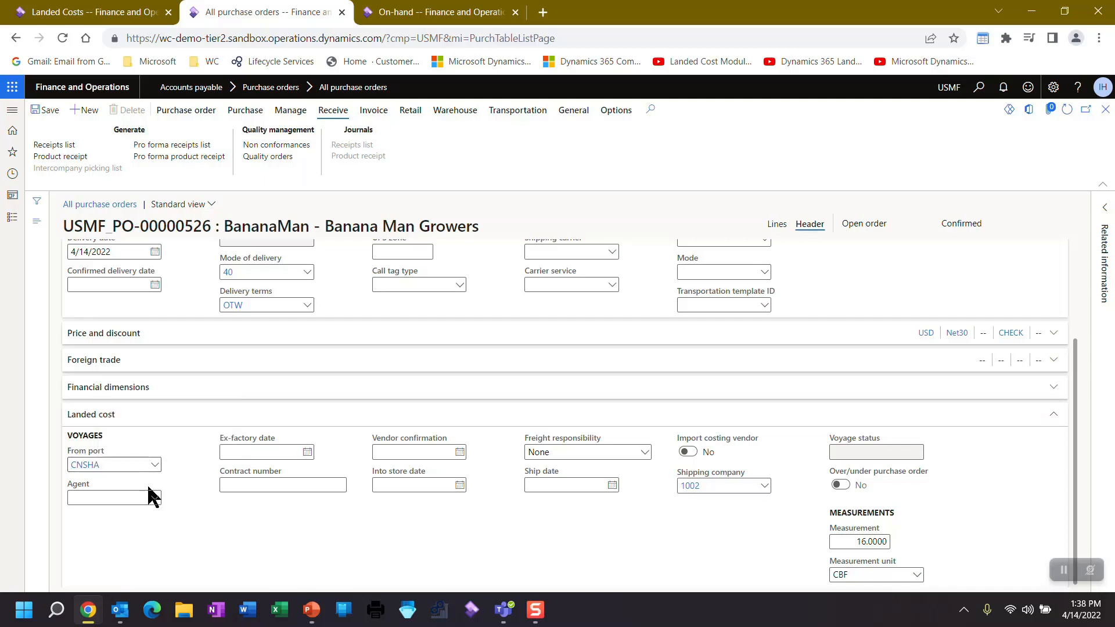
pyautogui.click(108, 497)
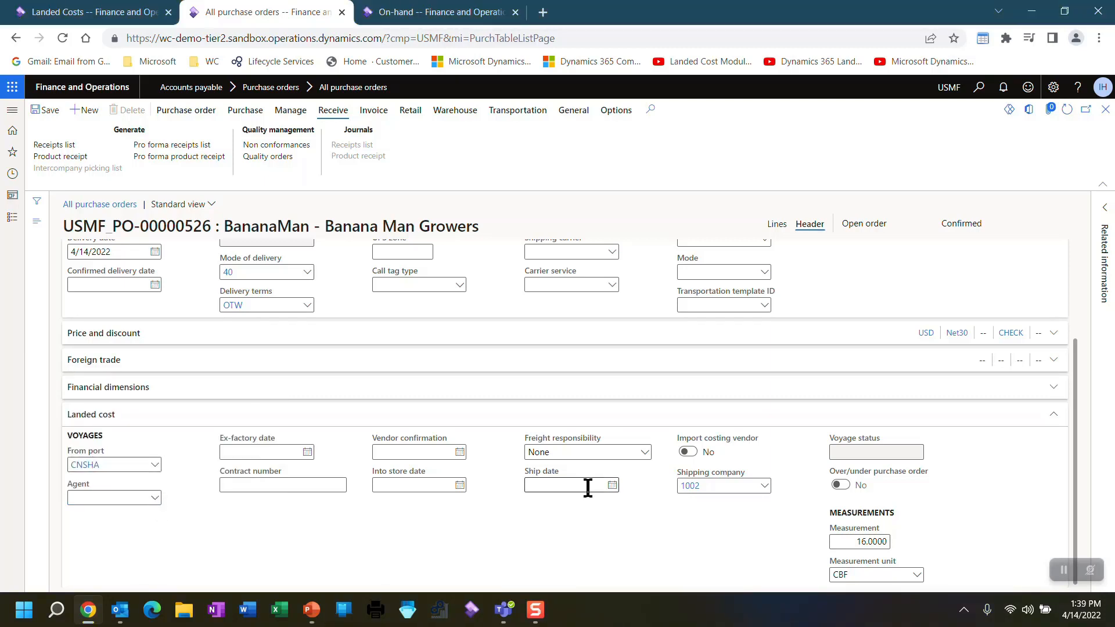
# Review the Shipping company lookup and keep vendor 1002 selected
pyautogui.click(764, 486)
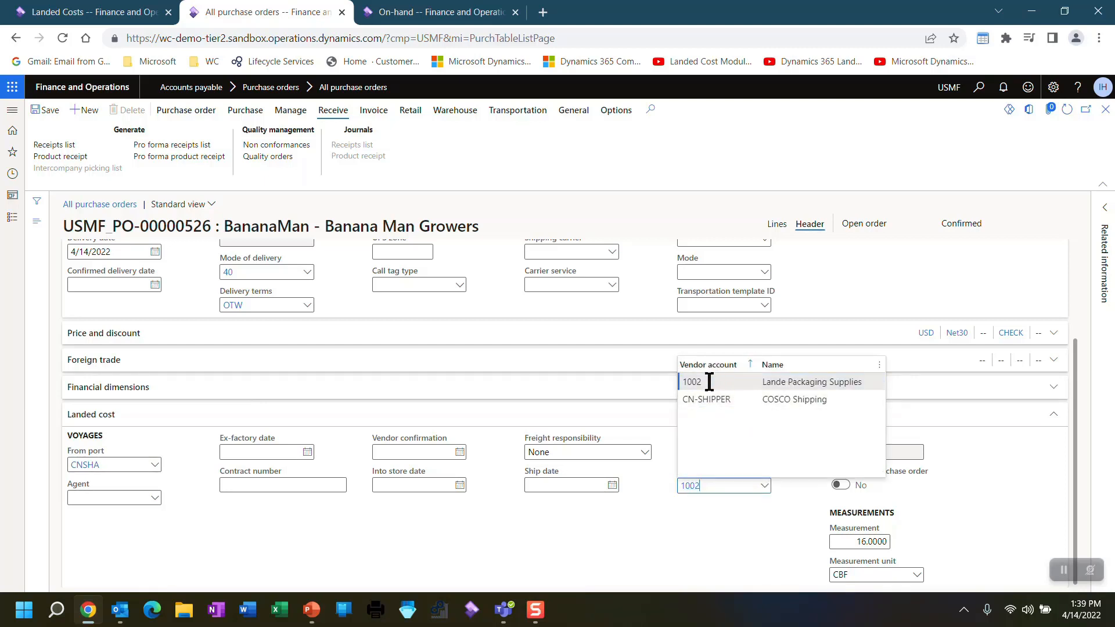
pyautogui.click(691, 382)
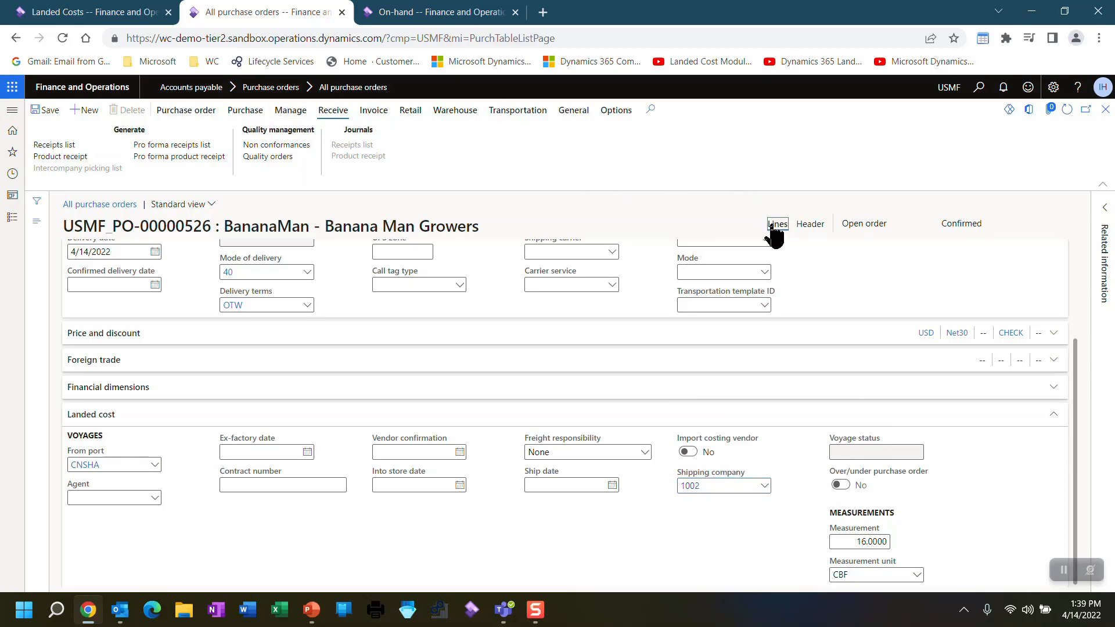
# Show the Bananas line (10,000 lb at 0.25) and its Delivery line details dated 5/9/2022
pyautogui.click(778, 223)
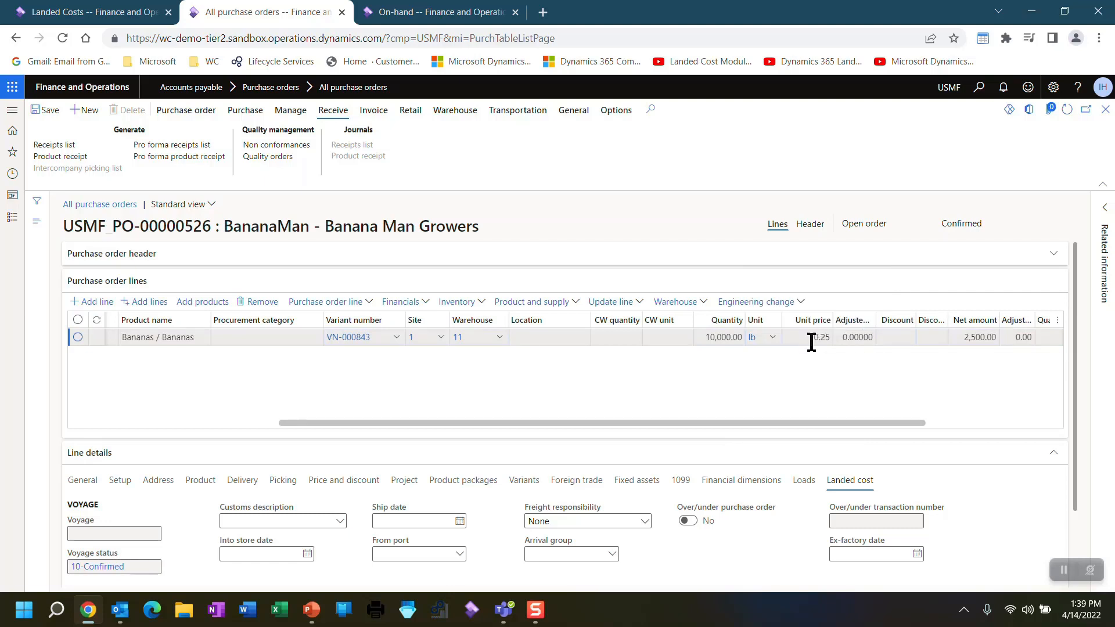
pyautogui.click(811, 337)
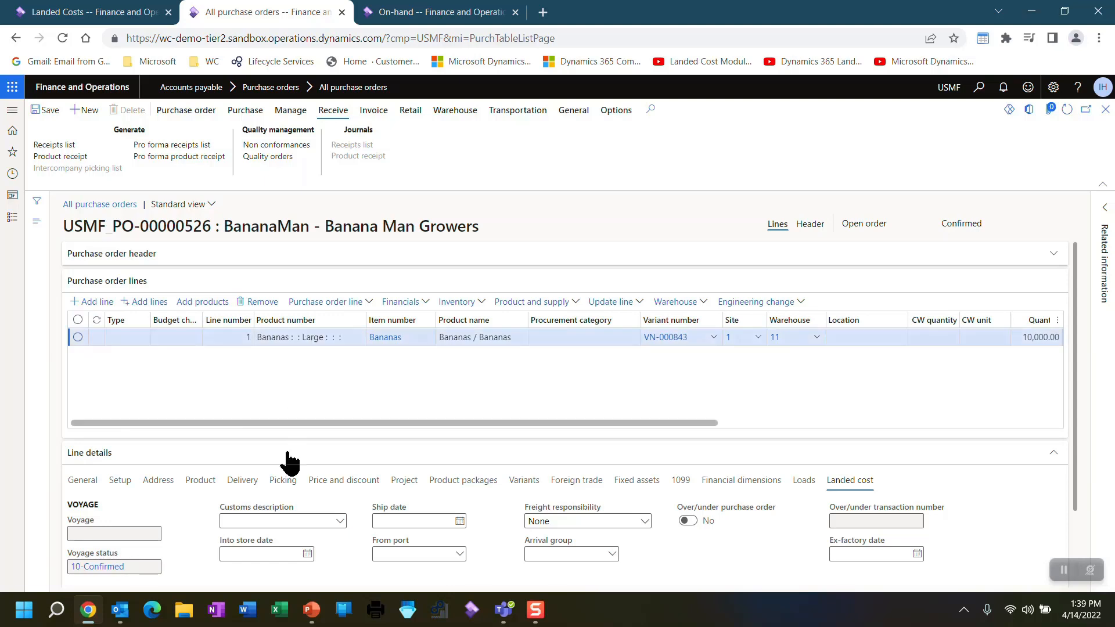
pyautogui.click(241, 480)
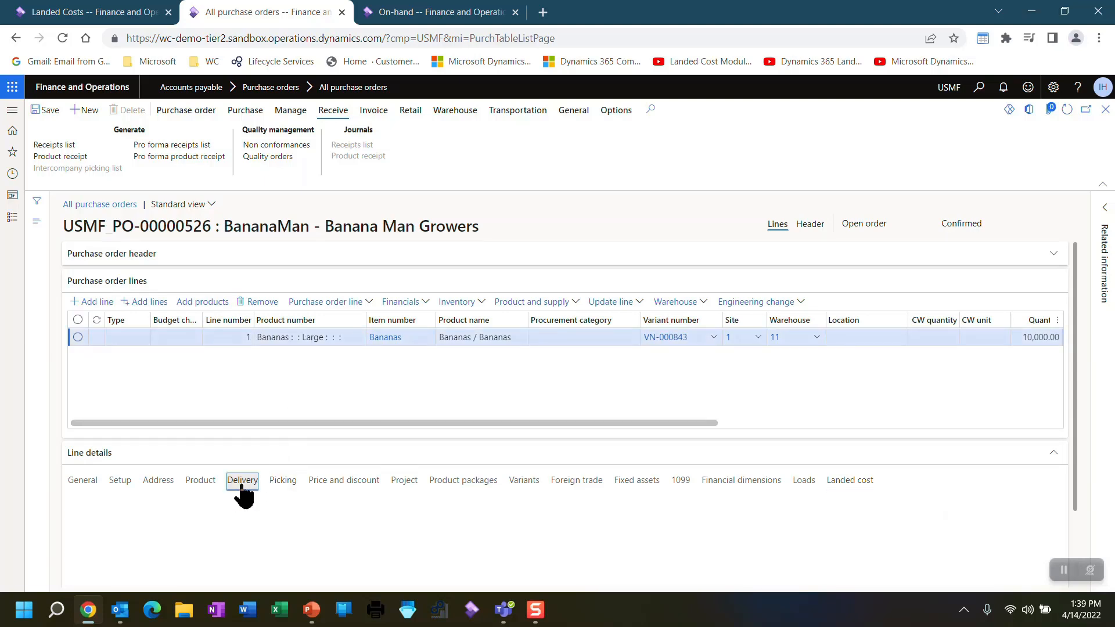
pyautogui.click(242, 479)
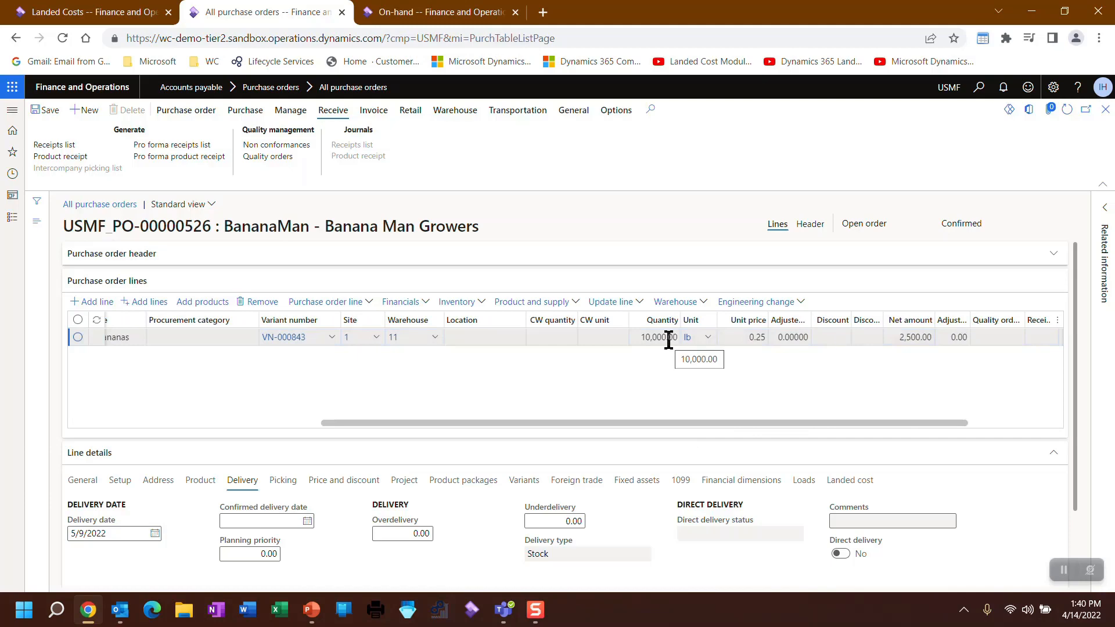
pyautogui.click(435, 12)
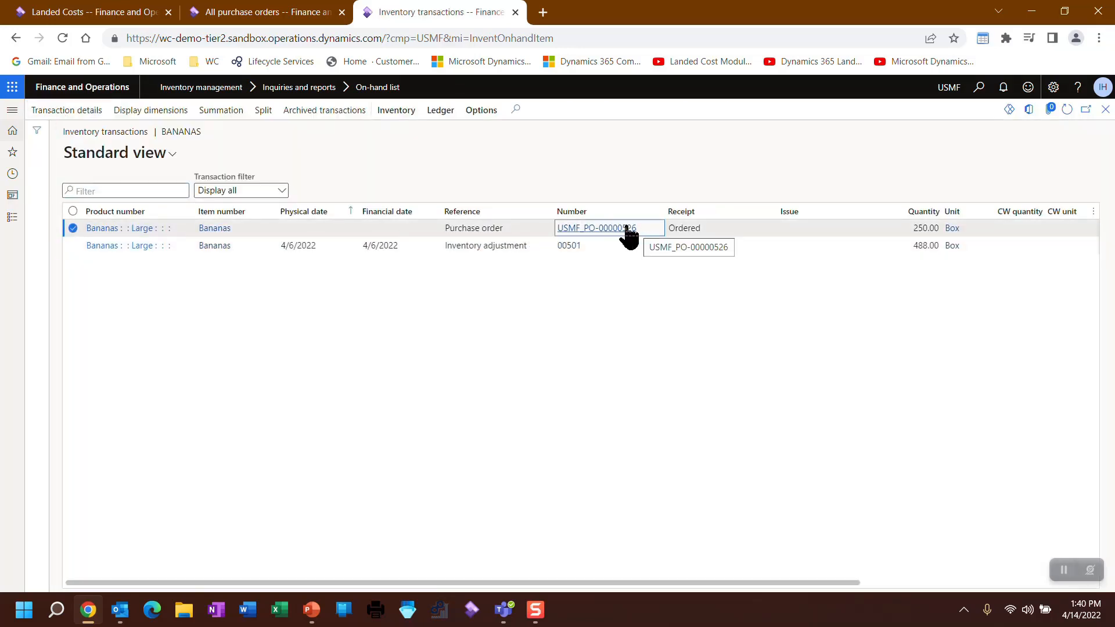
pyautogui.click(596, 228)
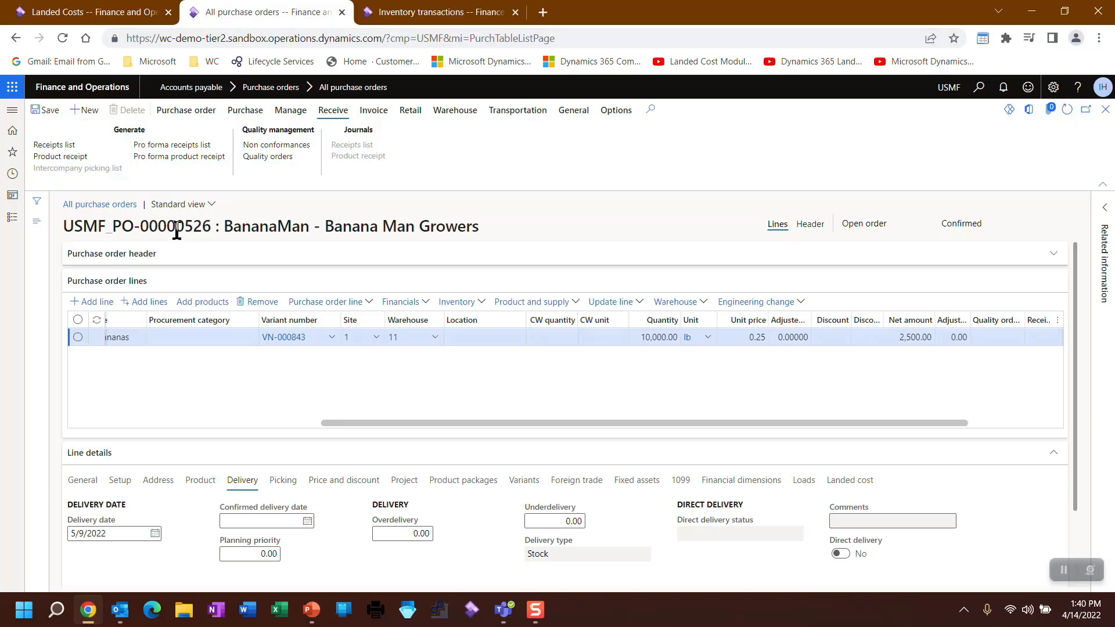